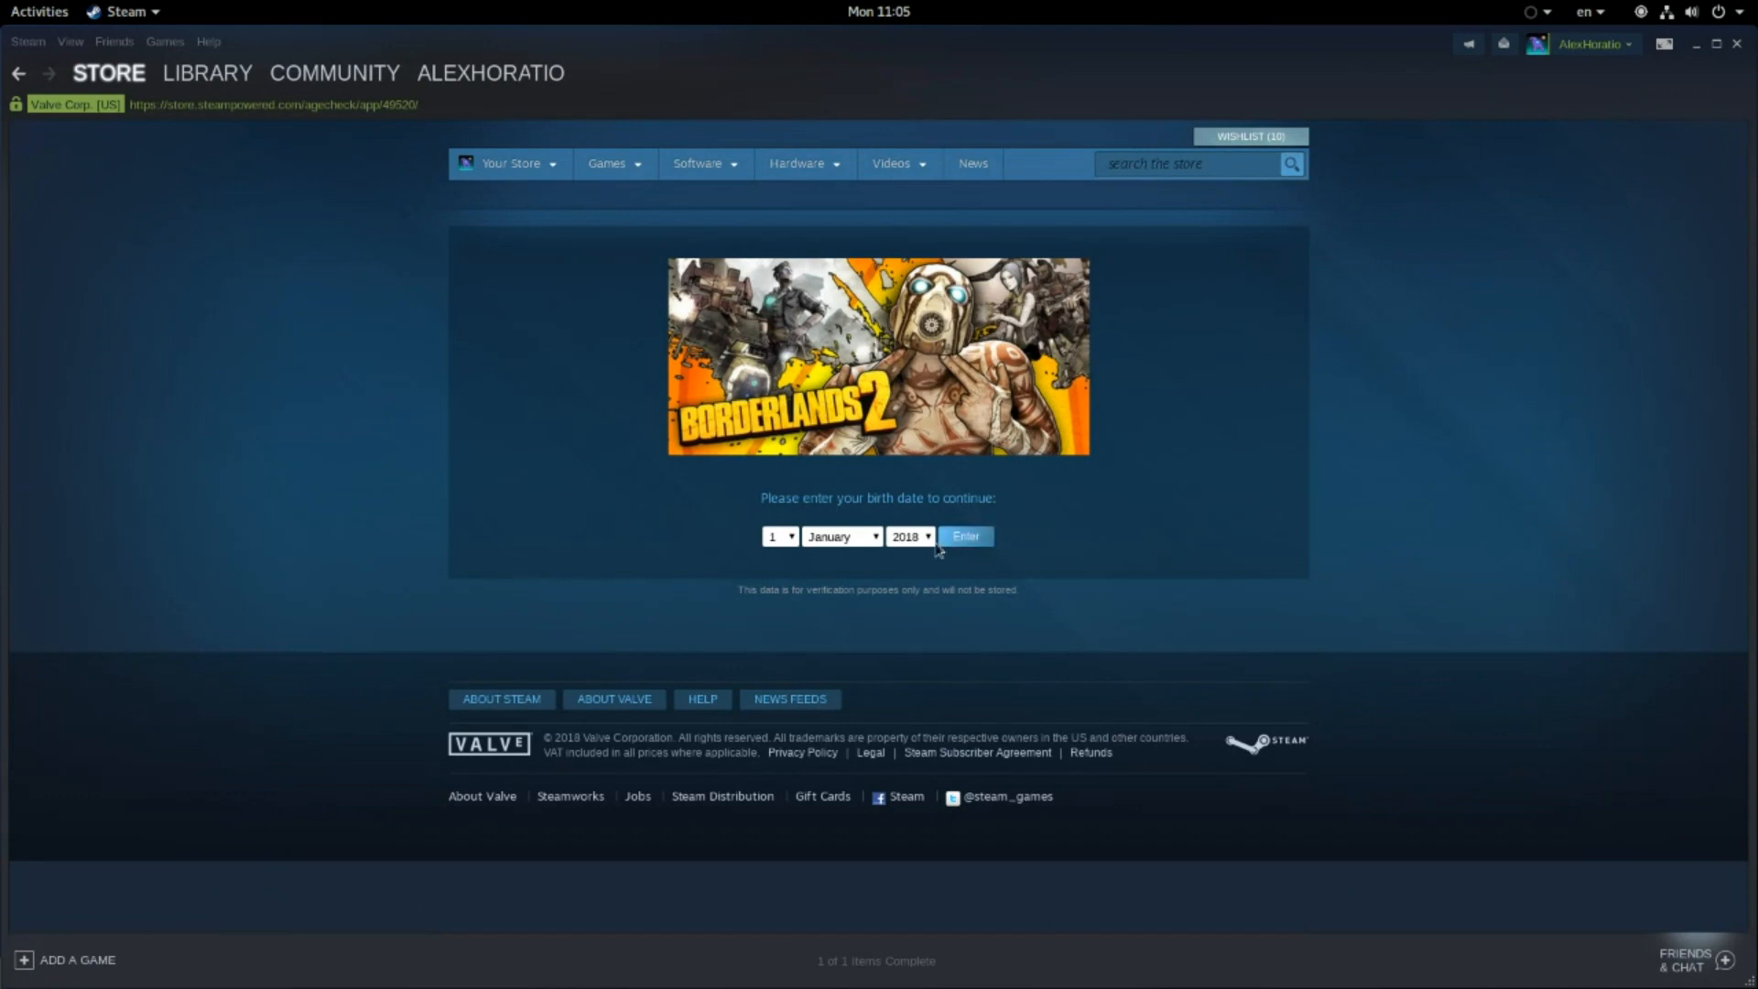
Pass the age gate with birth year 1915 to reach the Borderlands 2 store page.
click(910, 537)
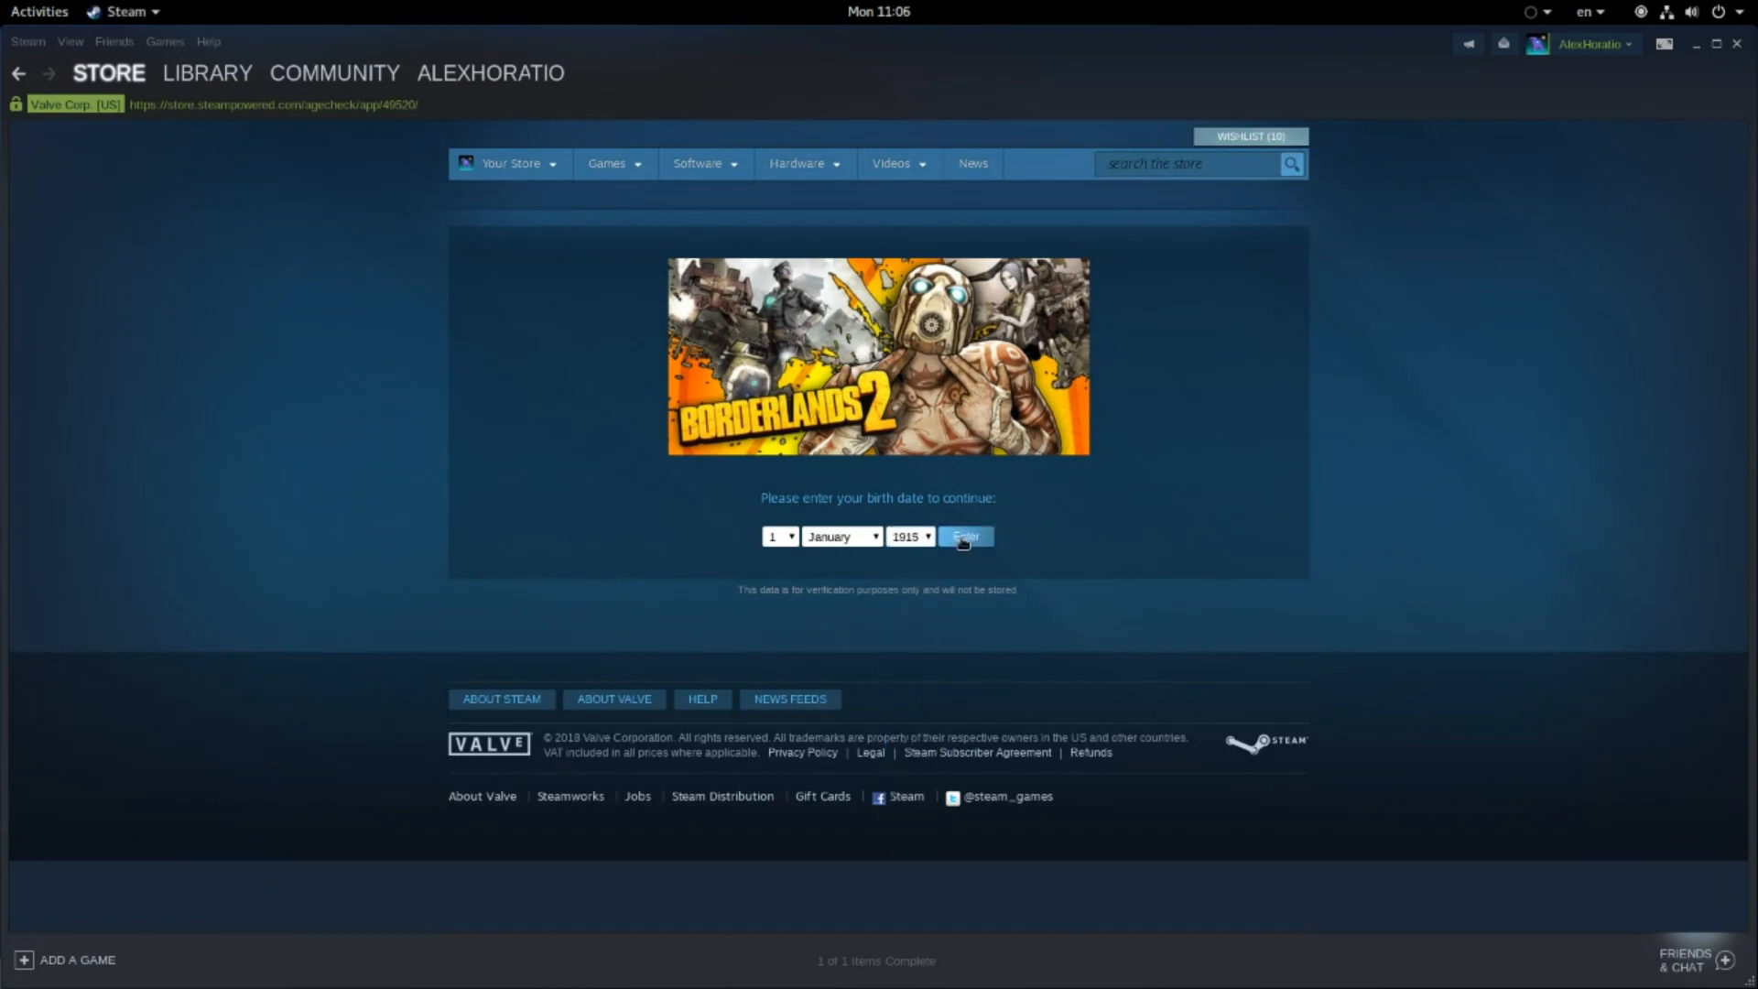
click(961, 536)
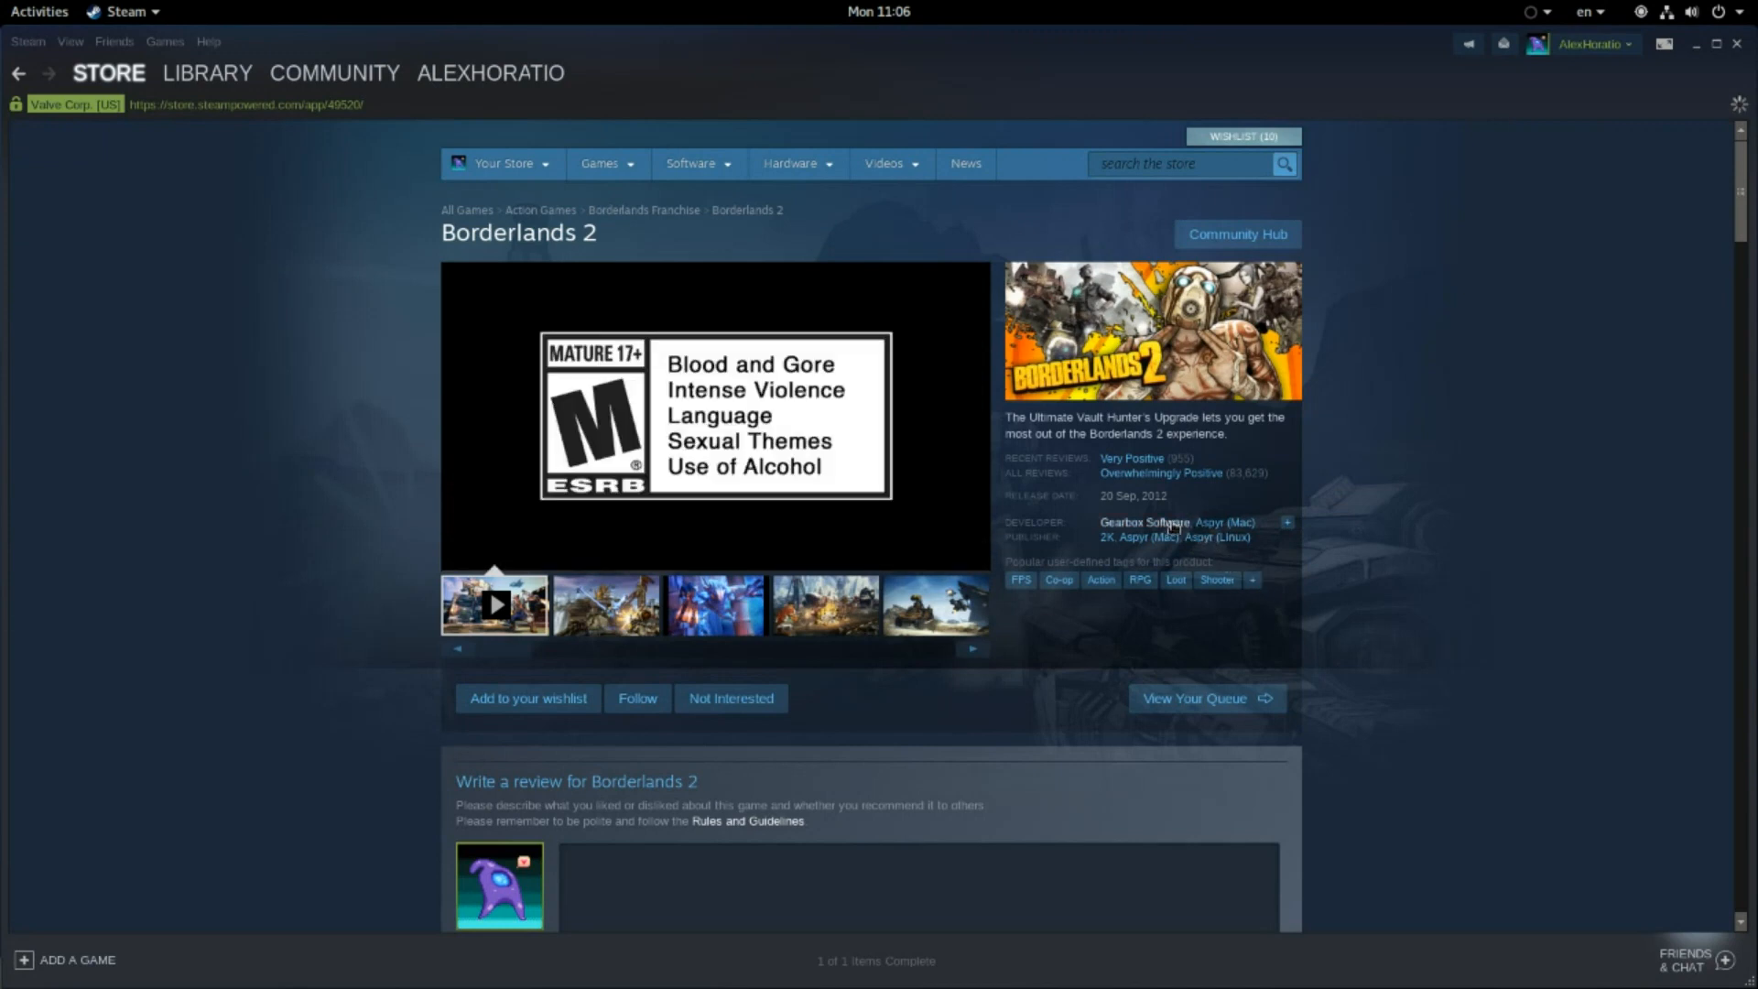
Browse the Gearbox Software developer search results and move on to later result pages.
click(1133, 526)
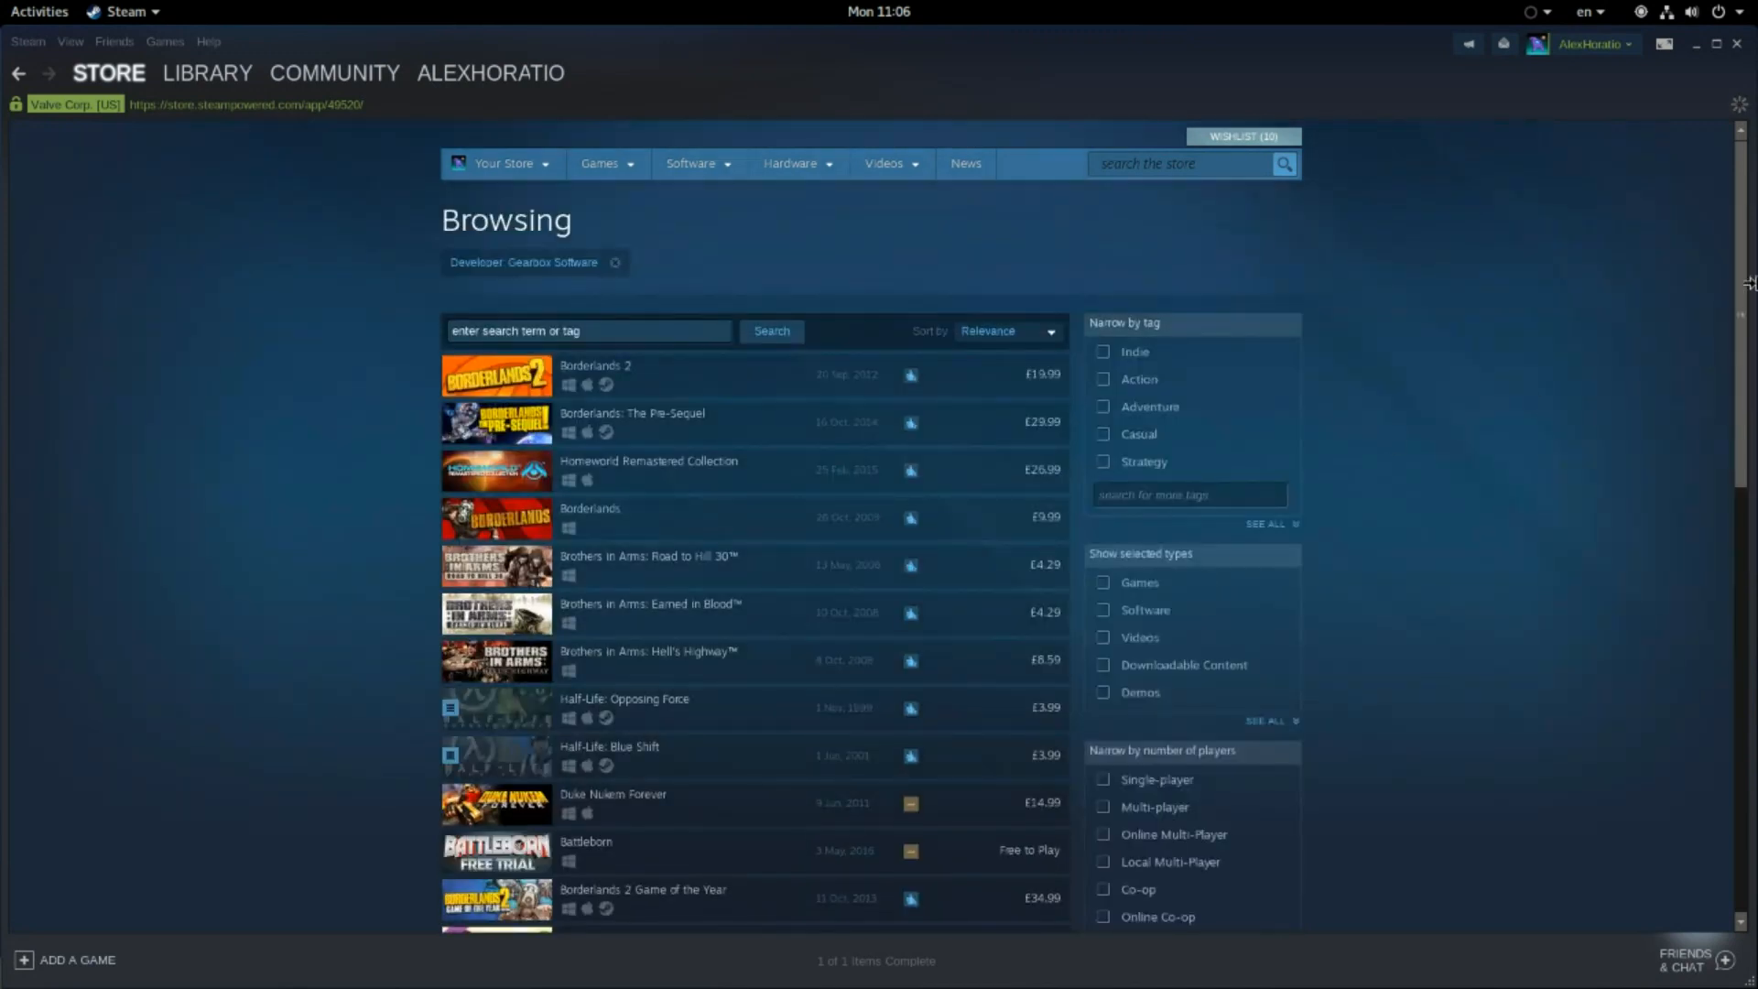
scroll(down, 3)
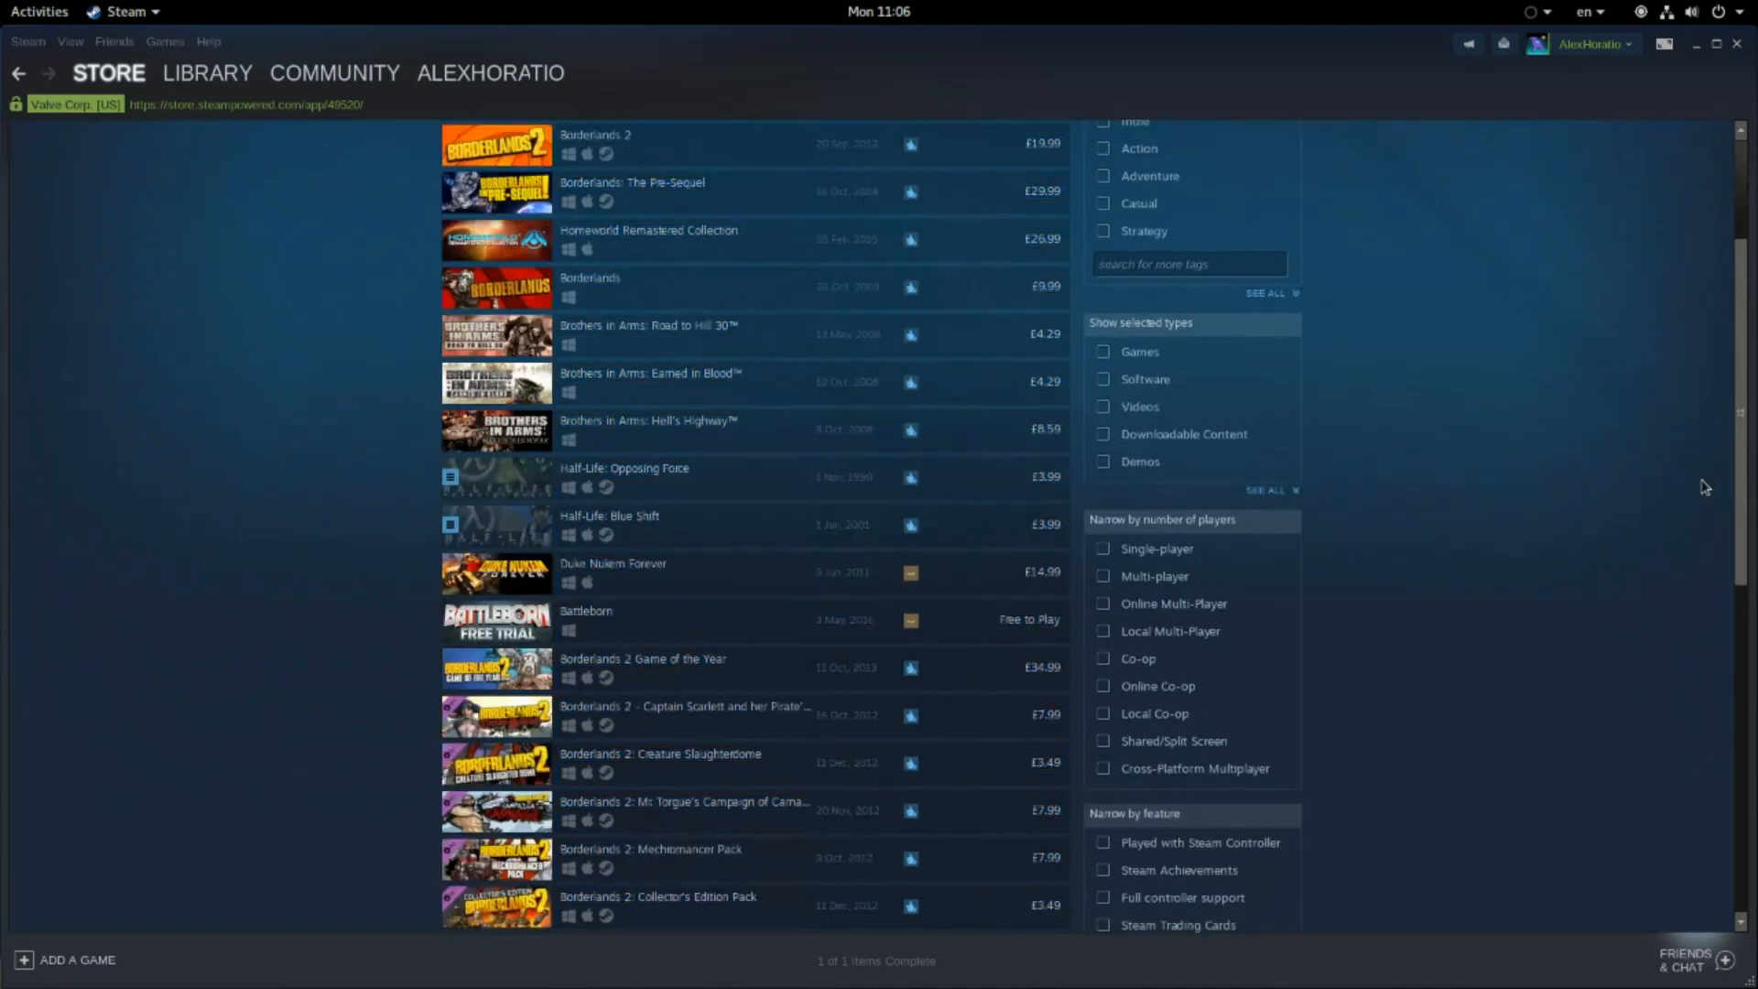
scroll(down, 3)
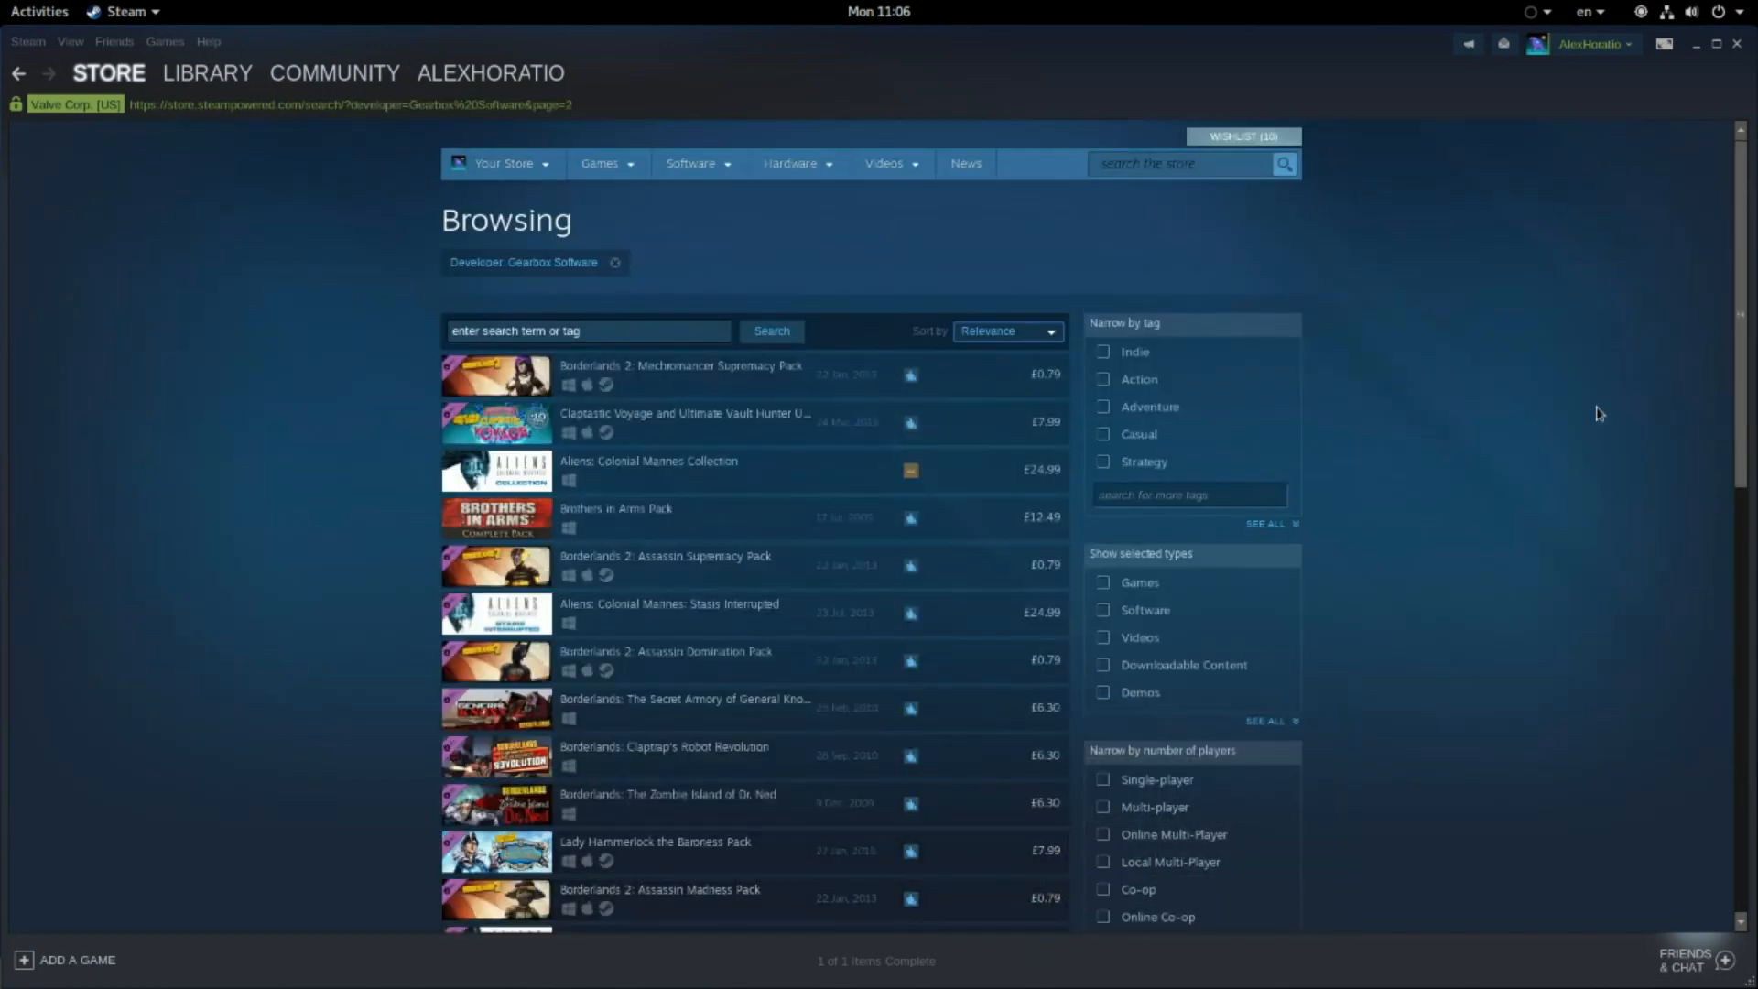
scroll(down, 3)
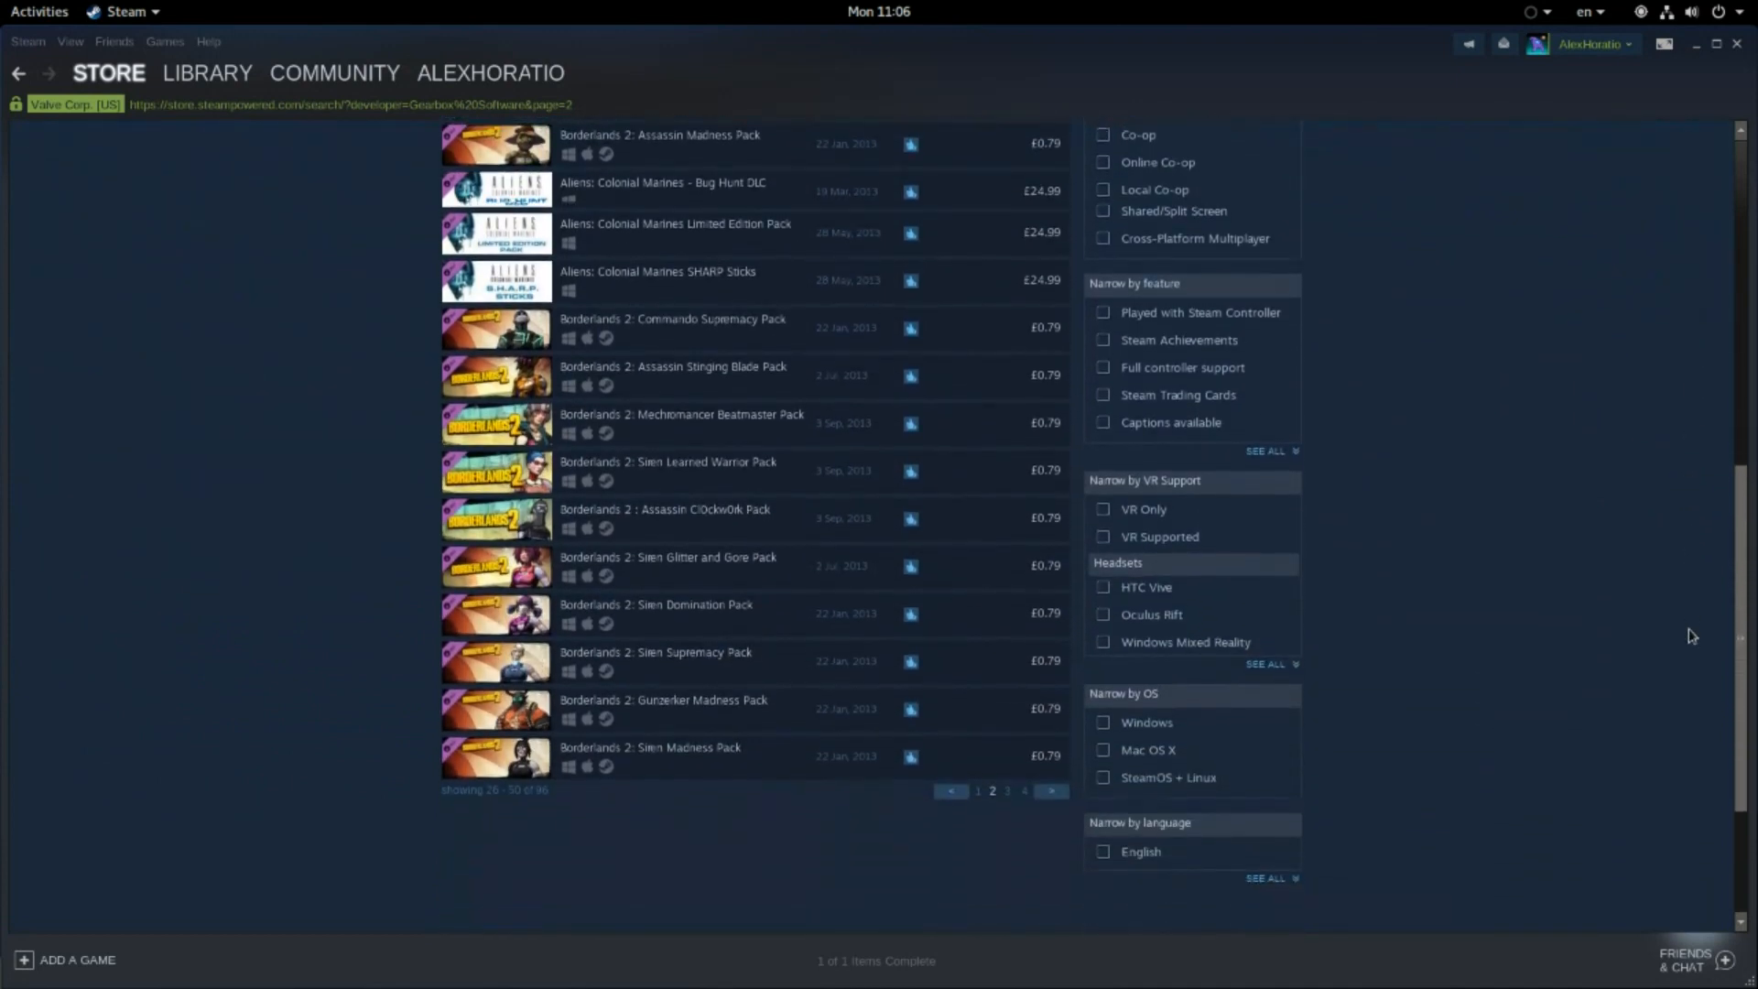
scroll(down, 3)
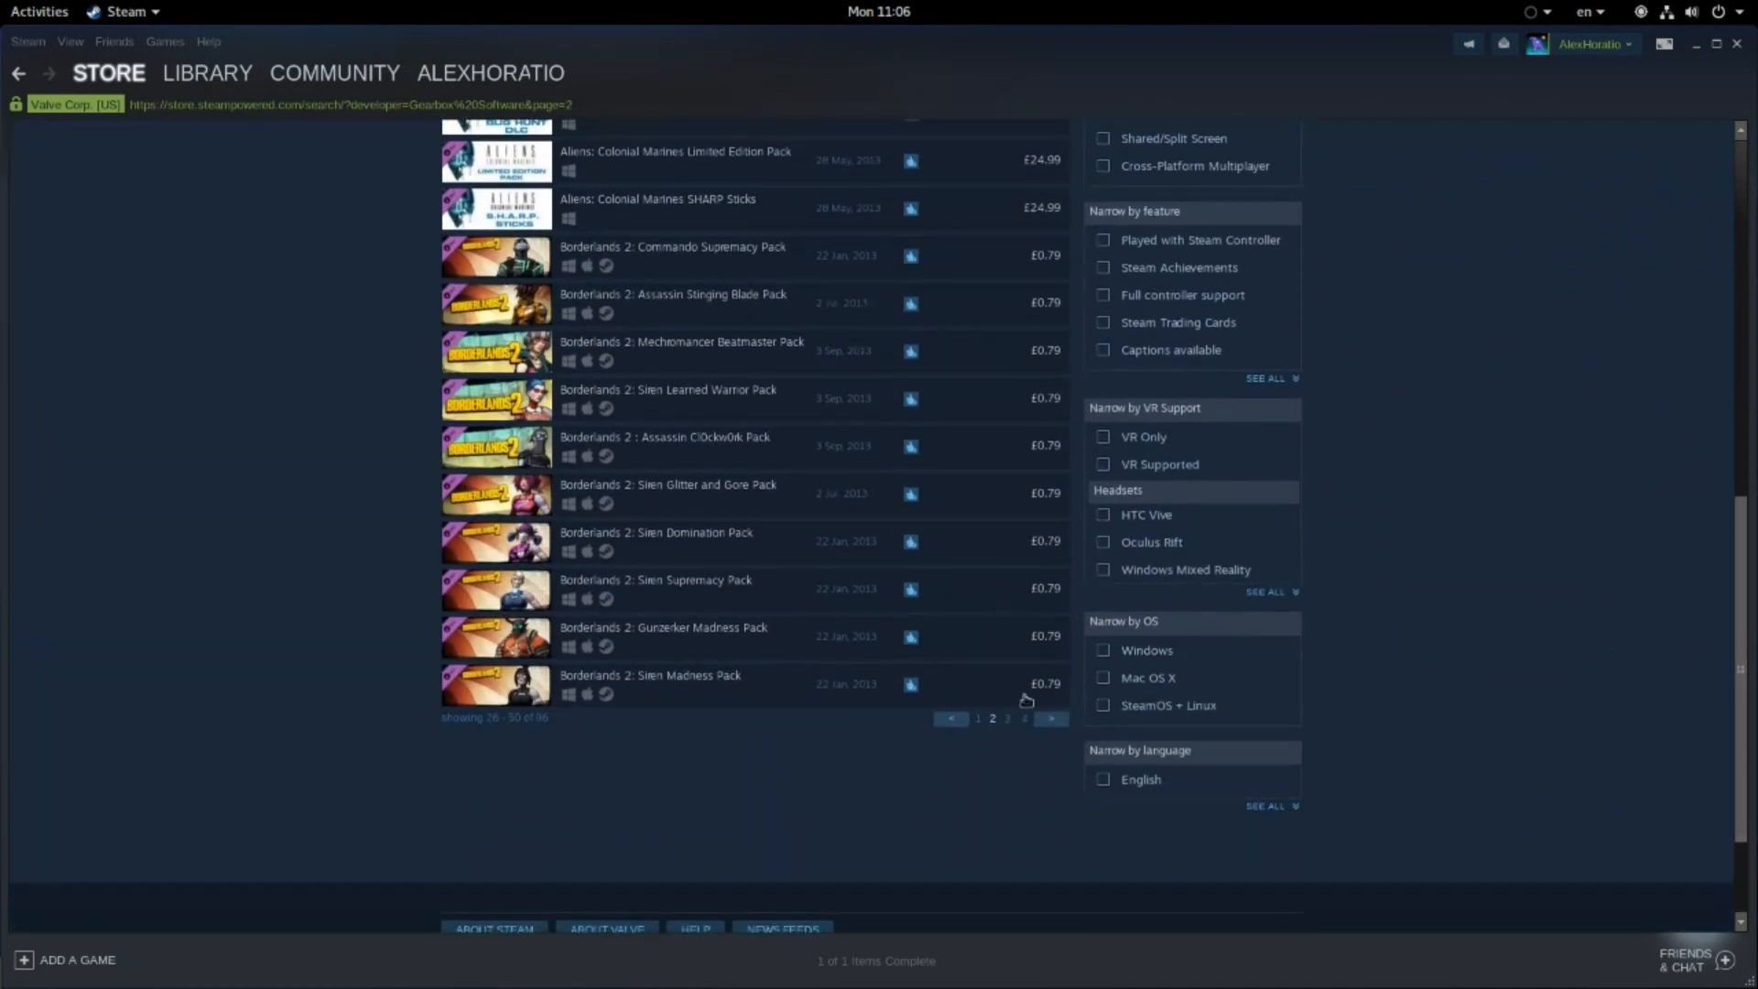
click(1051, 718)
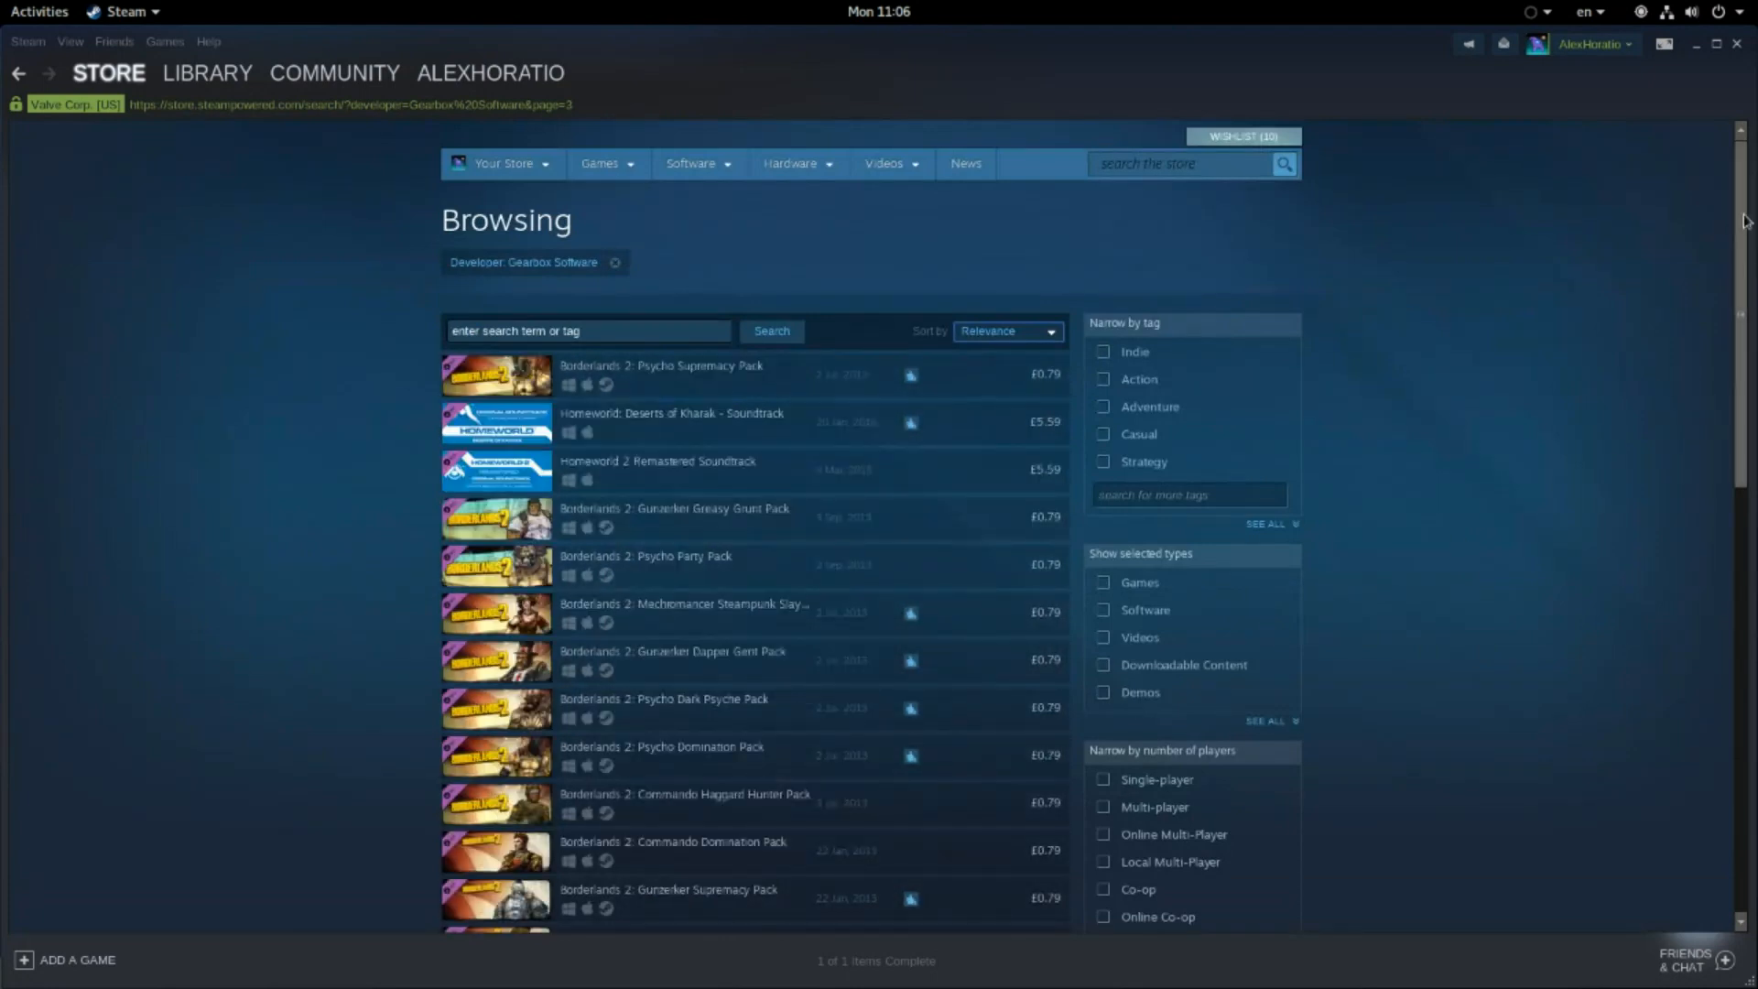
Scroll the later results page and open the Enter the Gungeon store page.
scroll(down, 3)
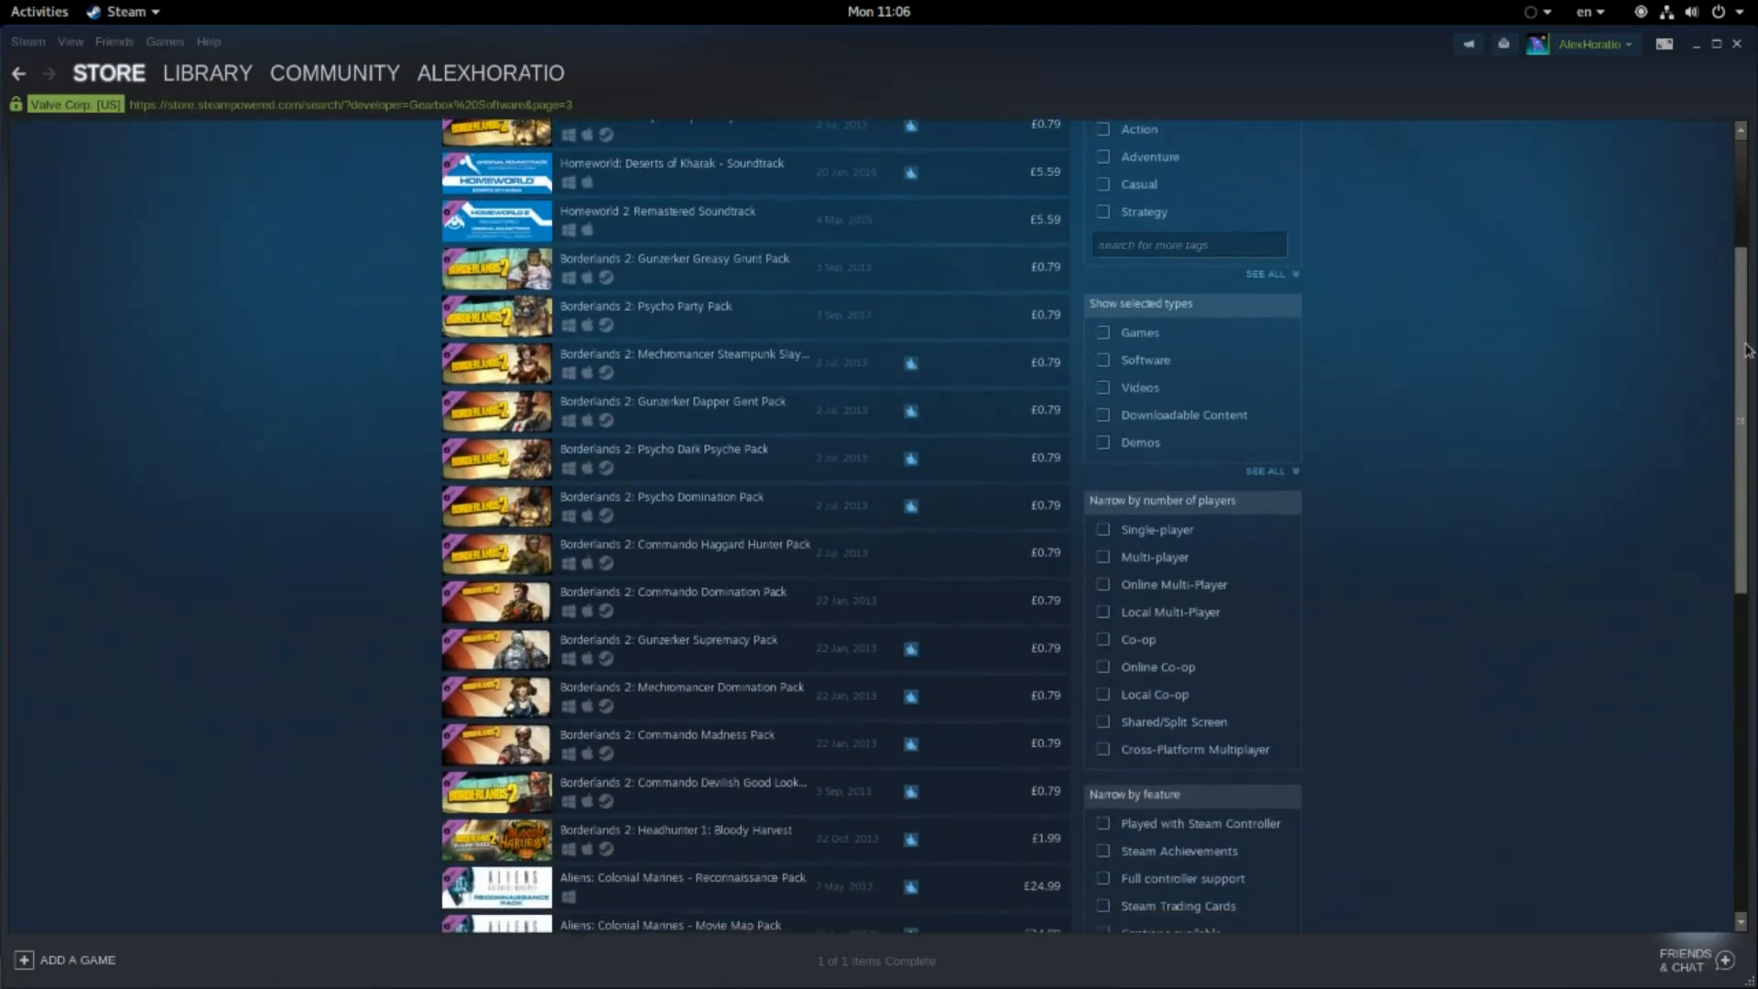
scroll(down, 3)
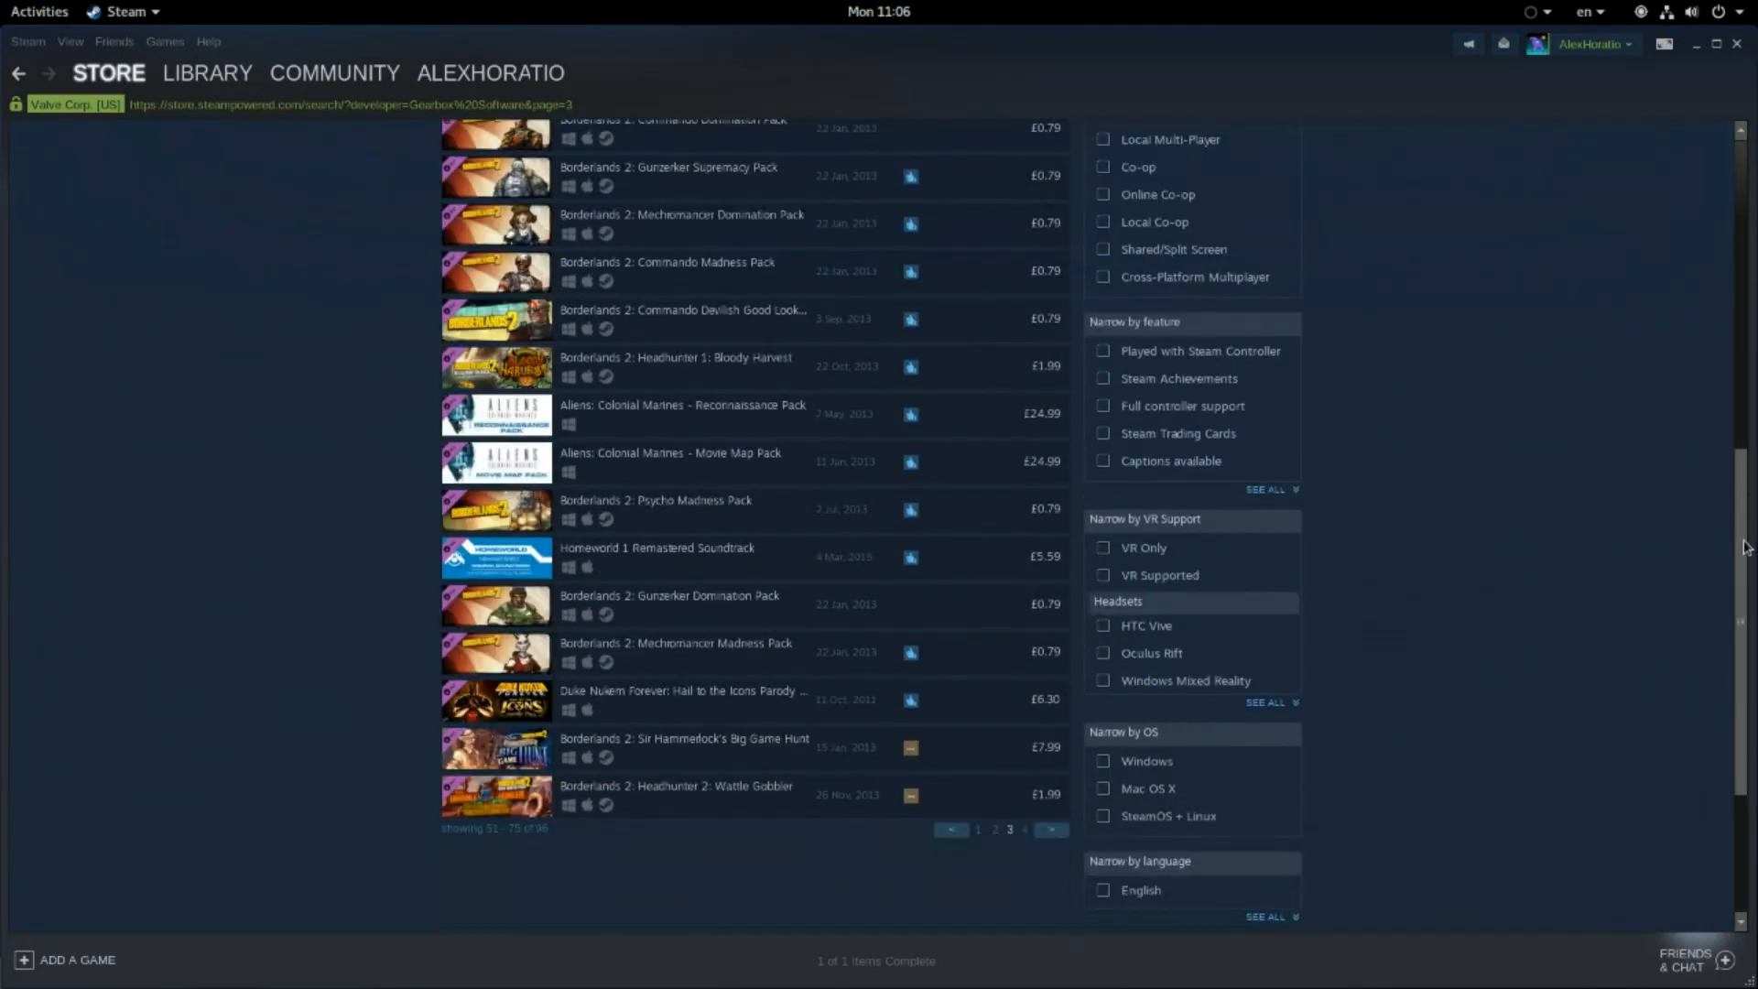
click(1050, 830)
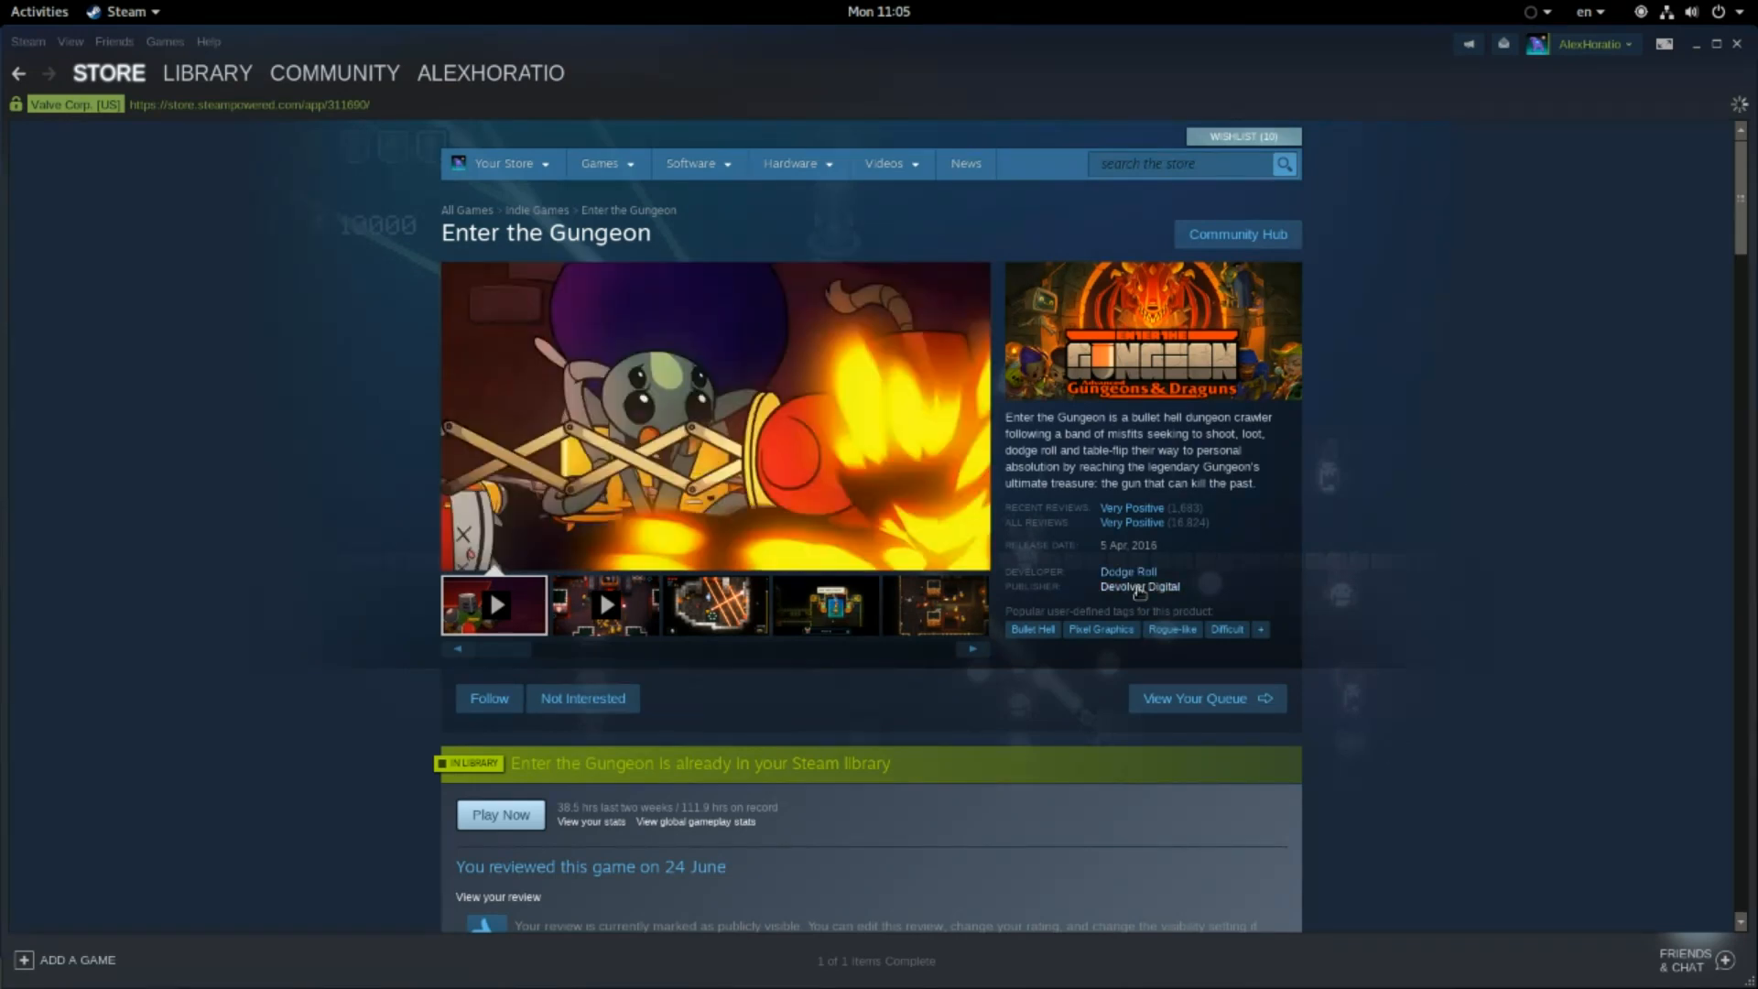
View the Devolver Digital publisher homepage from Featured lists down to New Releases.
click(1139, 586)
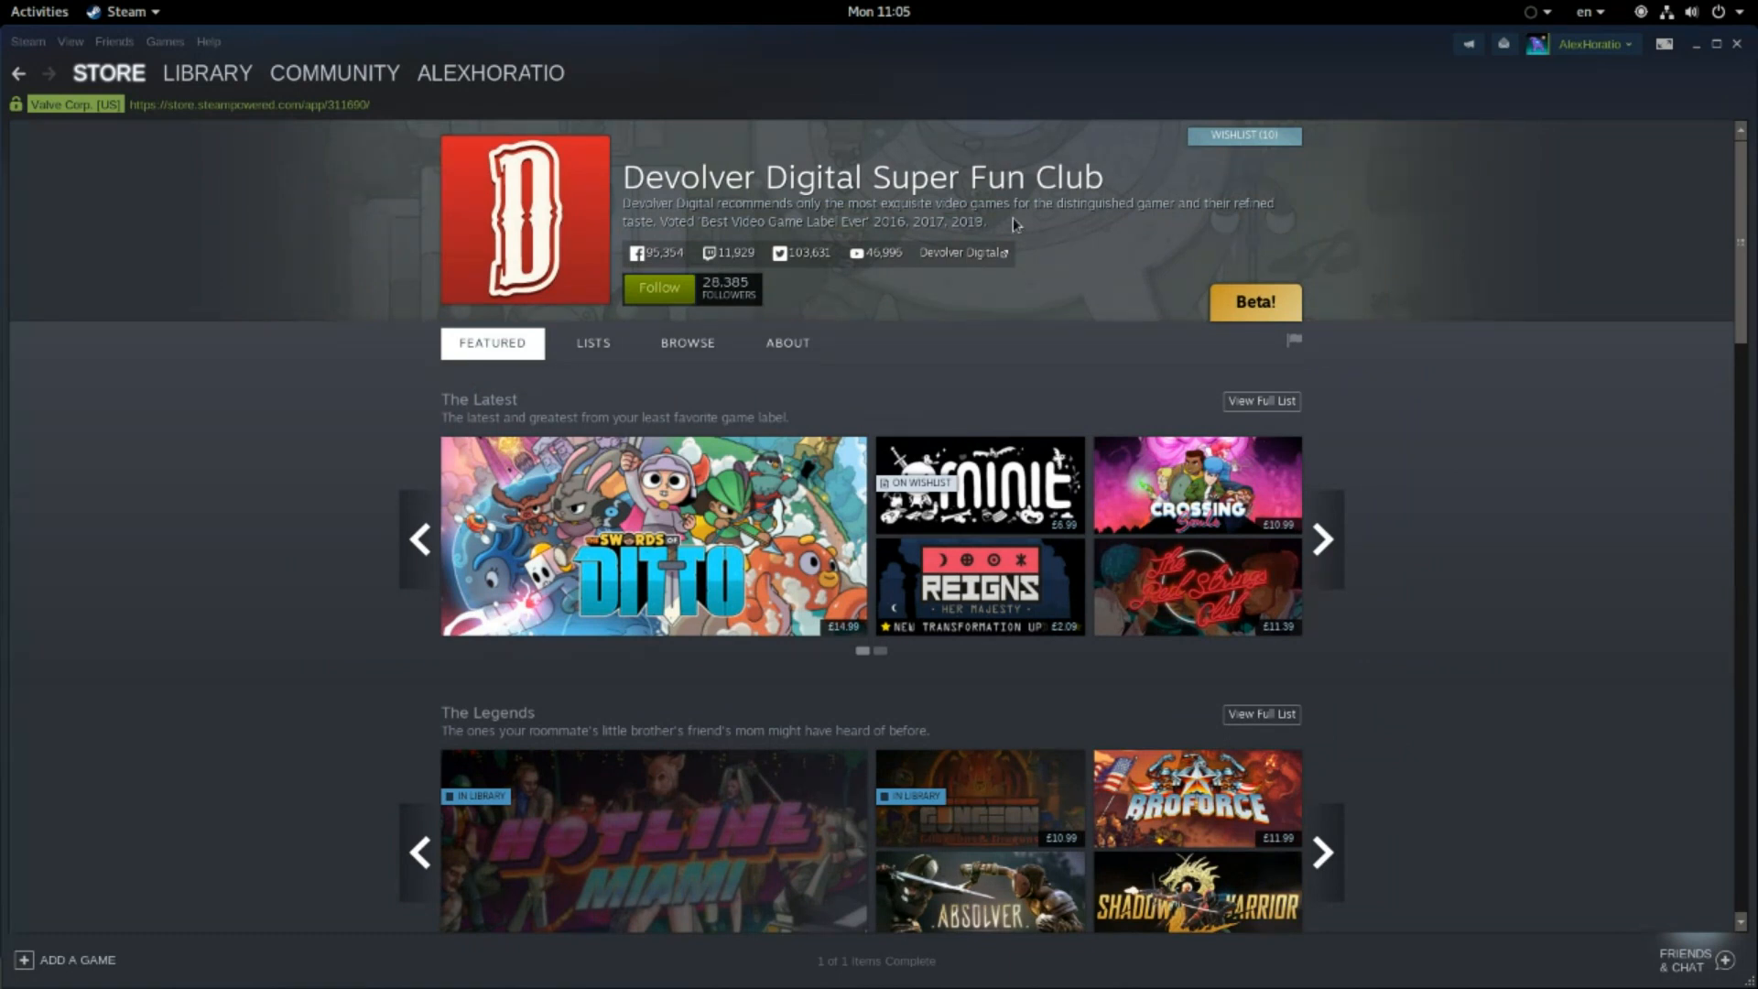
scroll(down, 3)
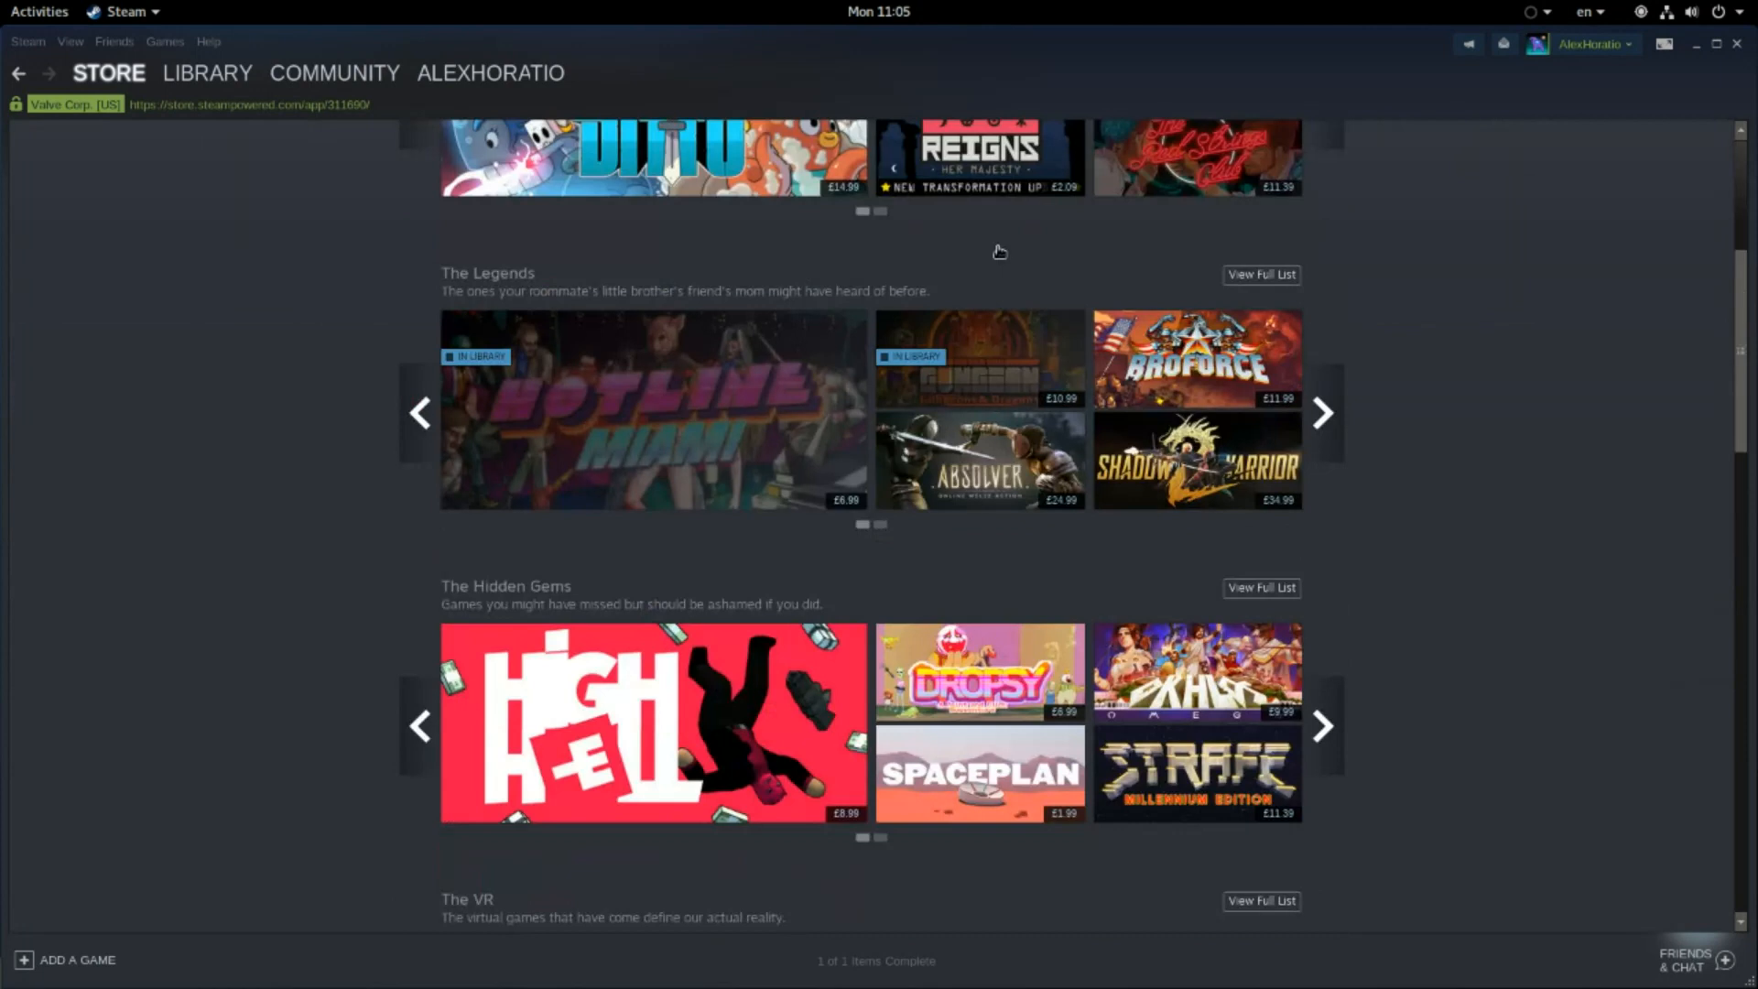
scroll(down, 3)
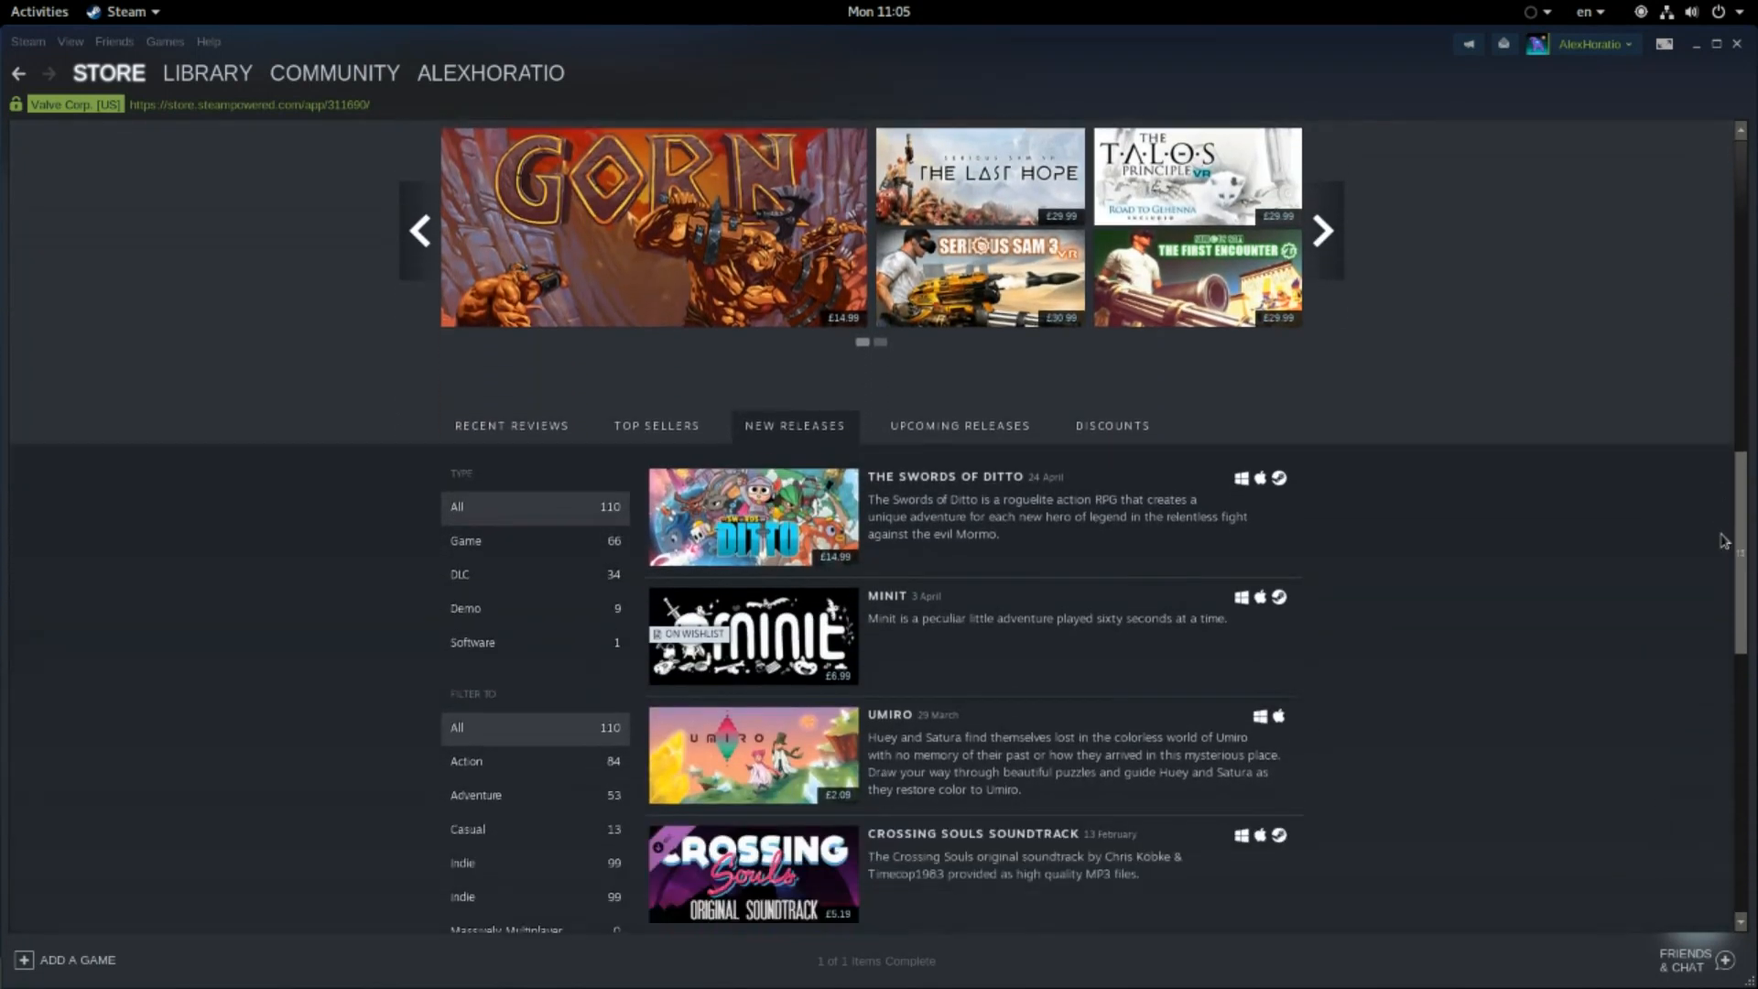
scroll(down, 3)
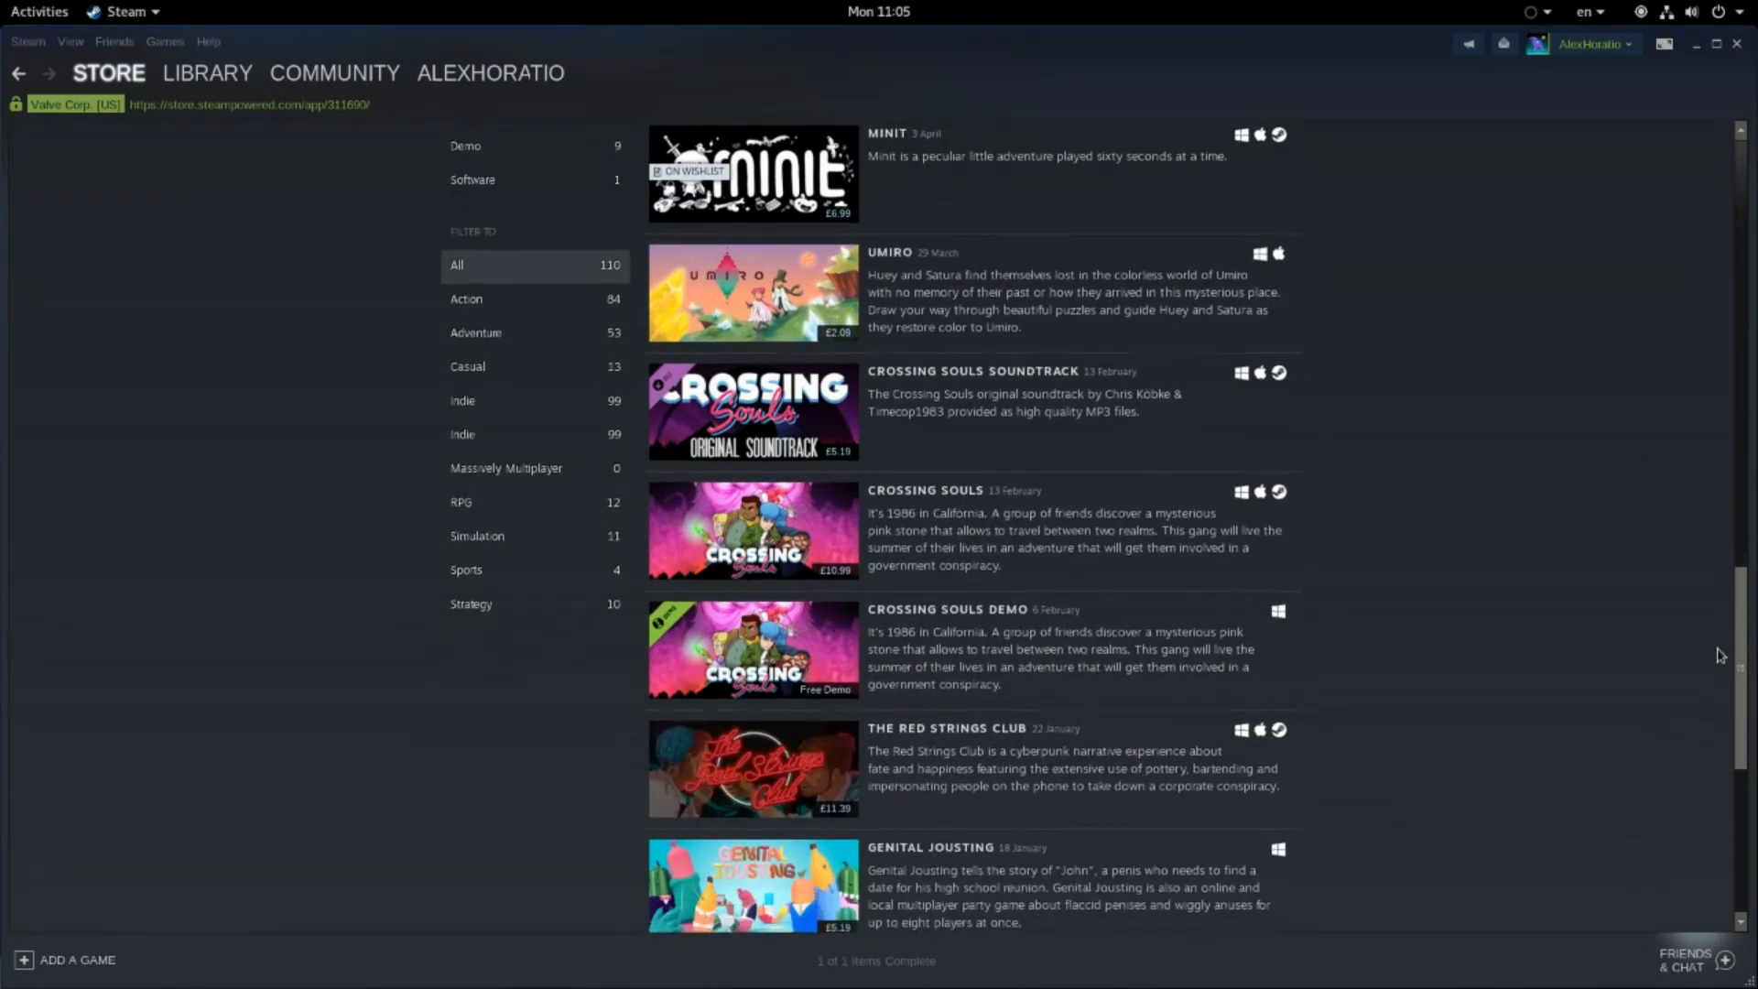
scroll(down, 3)
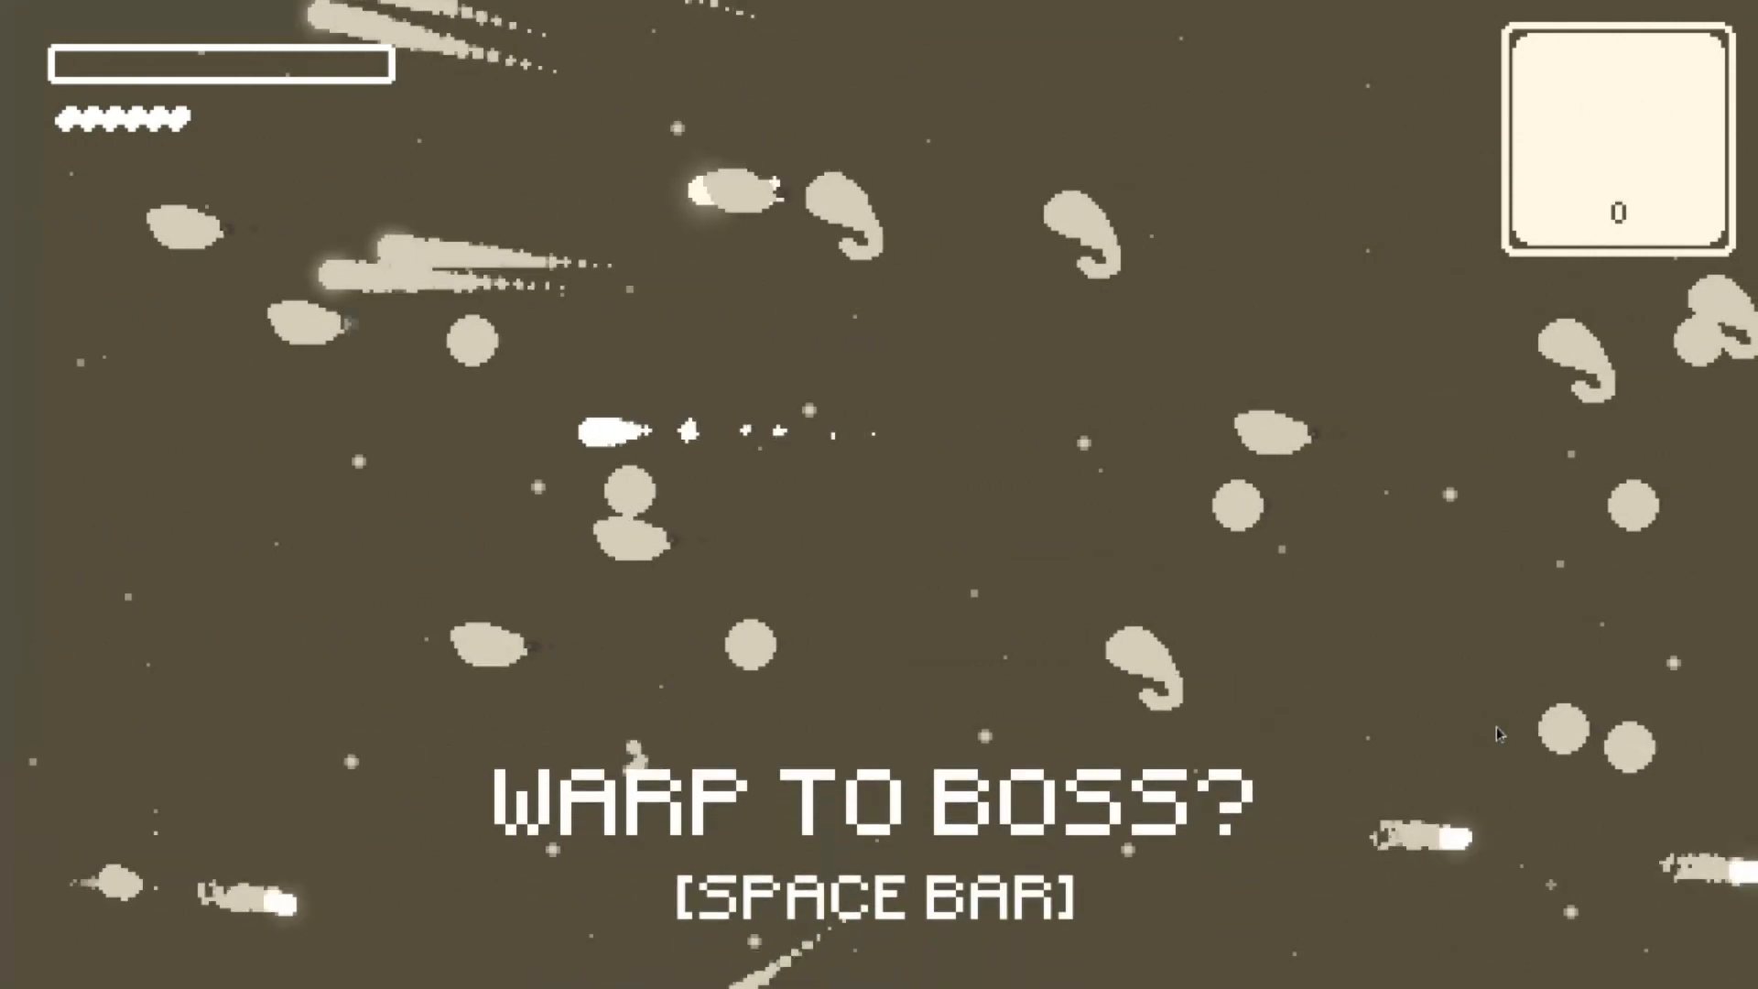
Warp to the boss, win the SMALL GUN and return to the ship.
key(space)
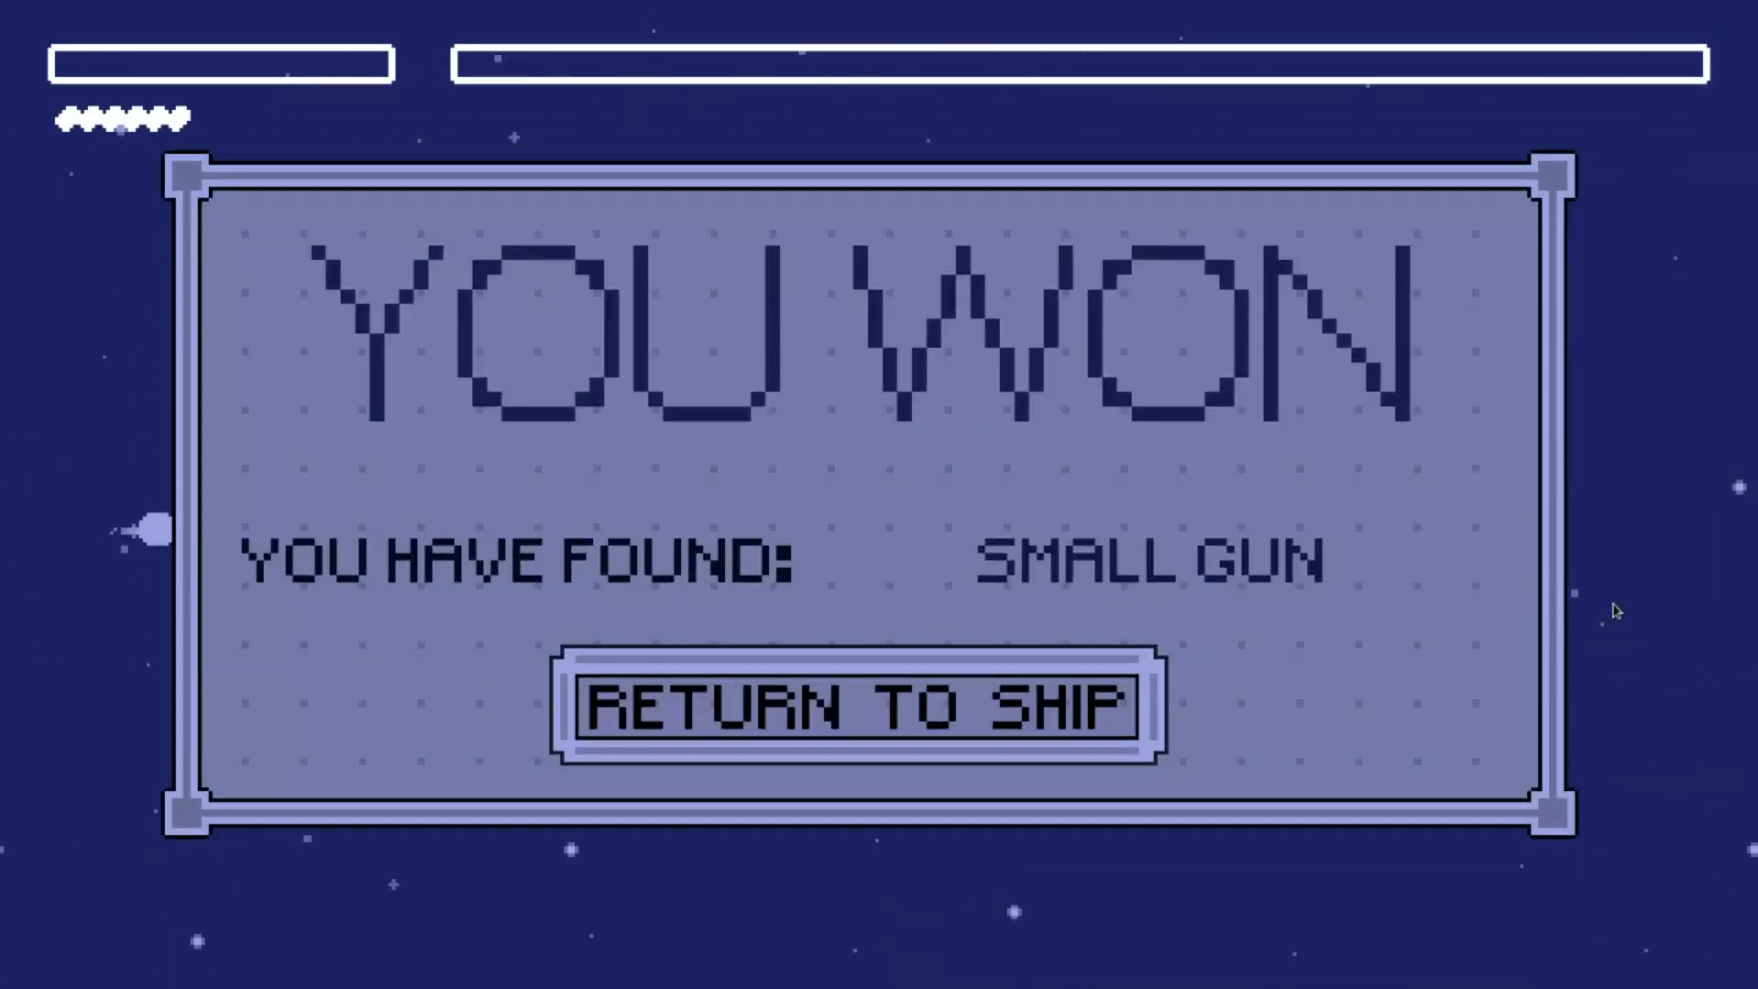
click(864, 709)
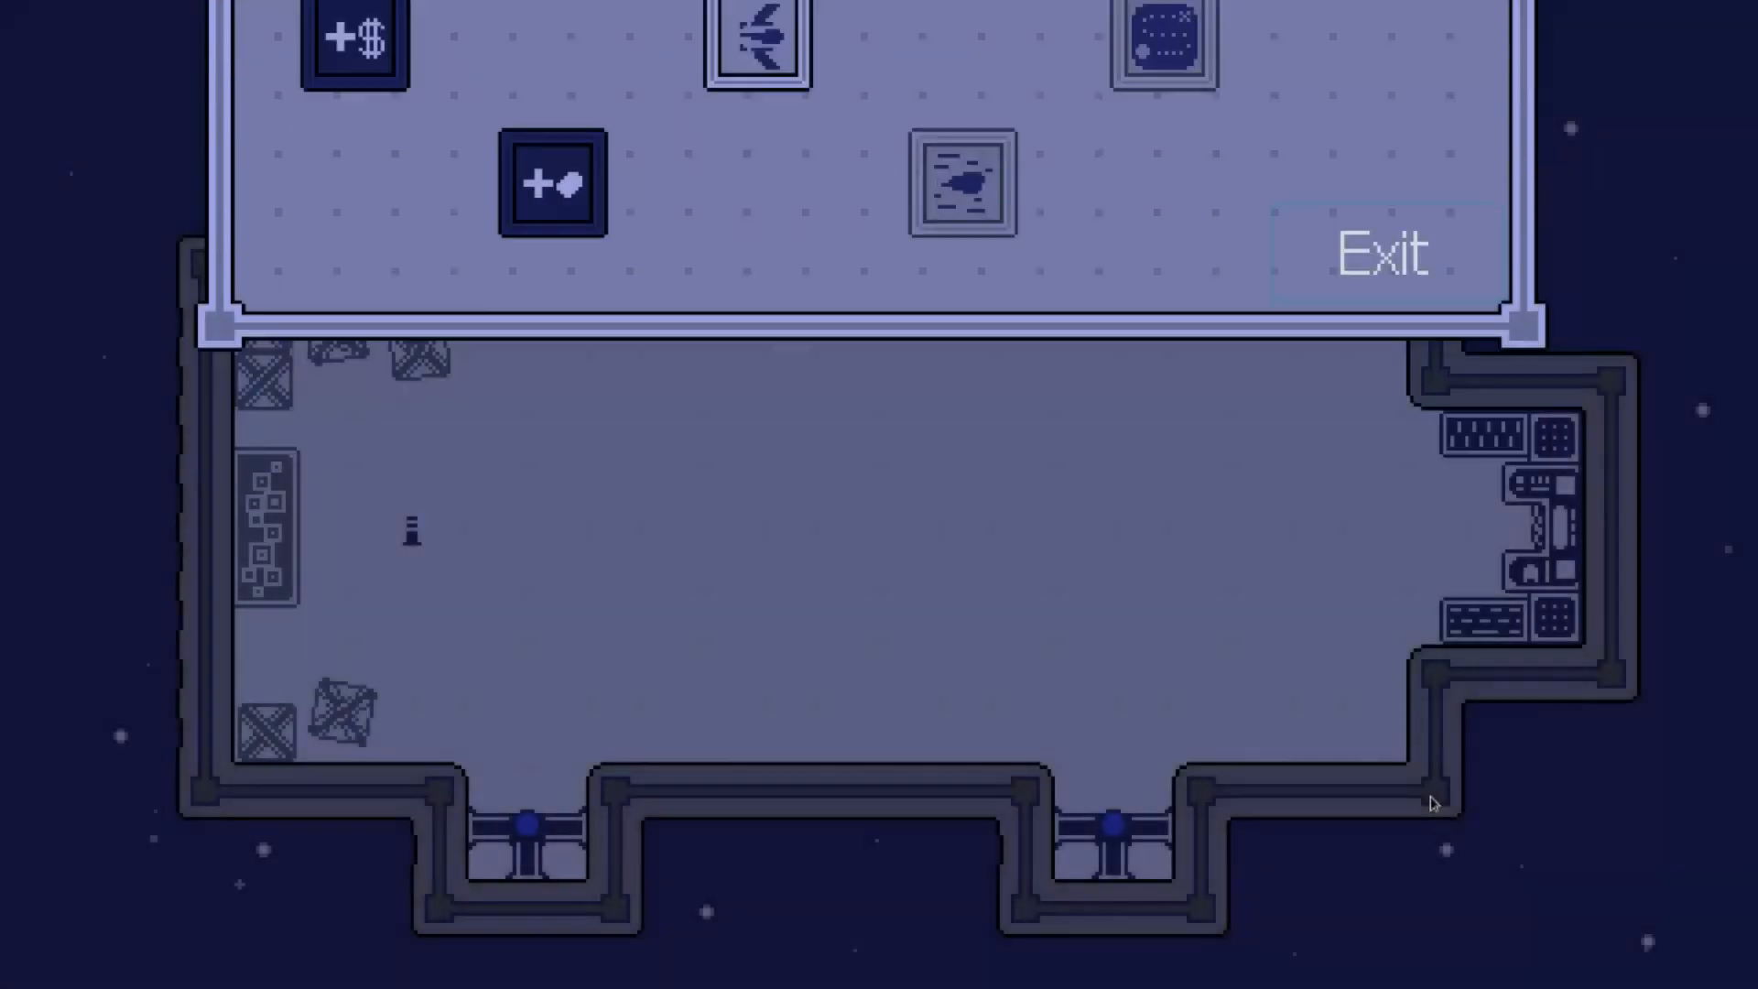
Pick a new destination on the map and warp out on another run.
click(1381, 249)
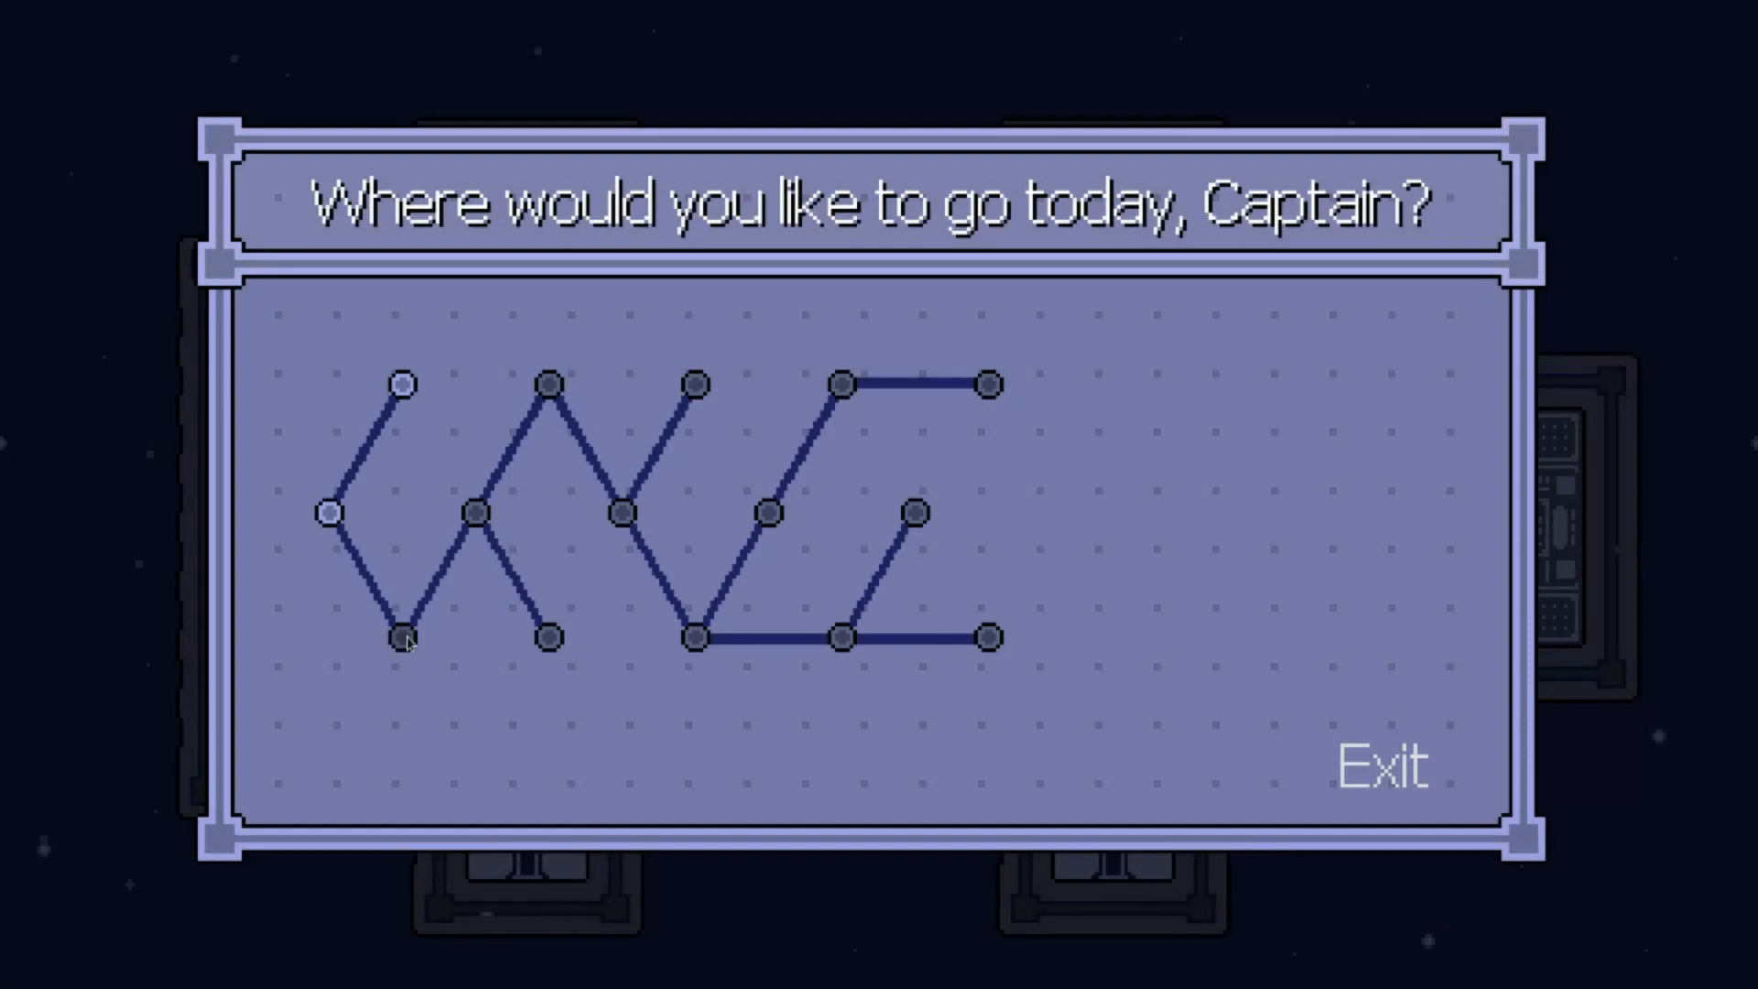
mouse_move(478, 639)
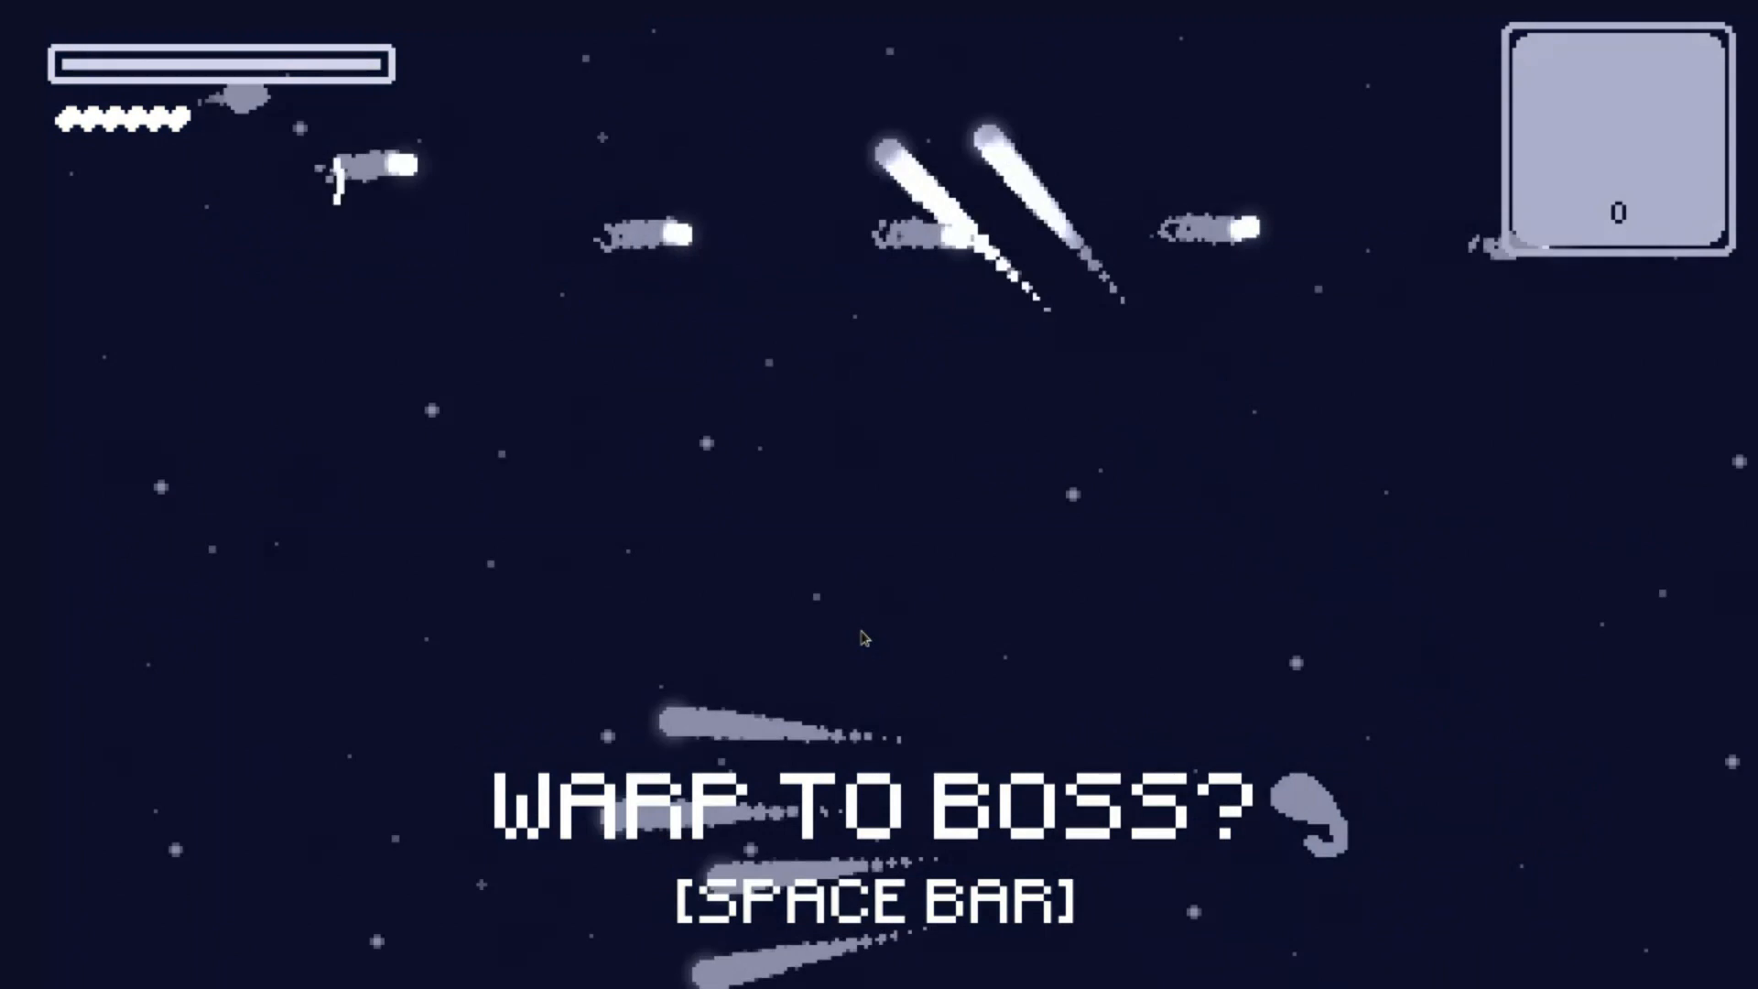
key(space)
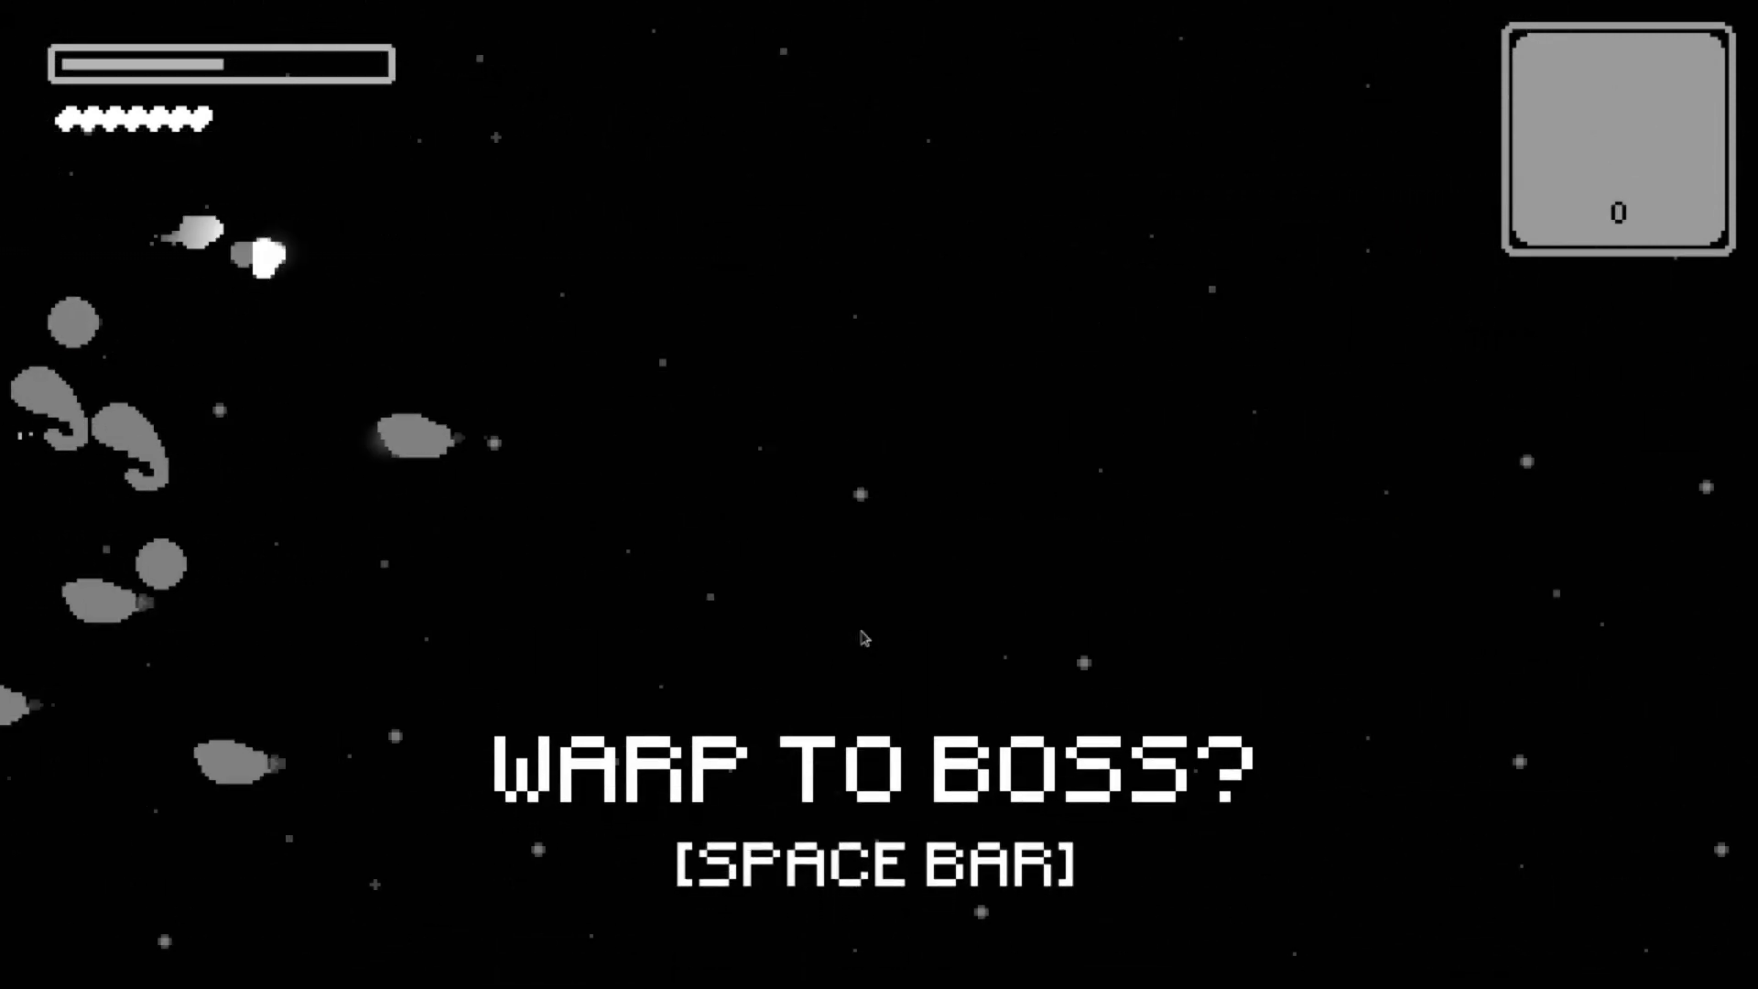
key(space)
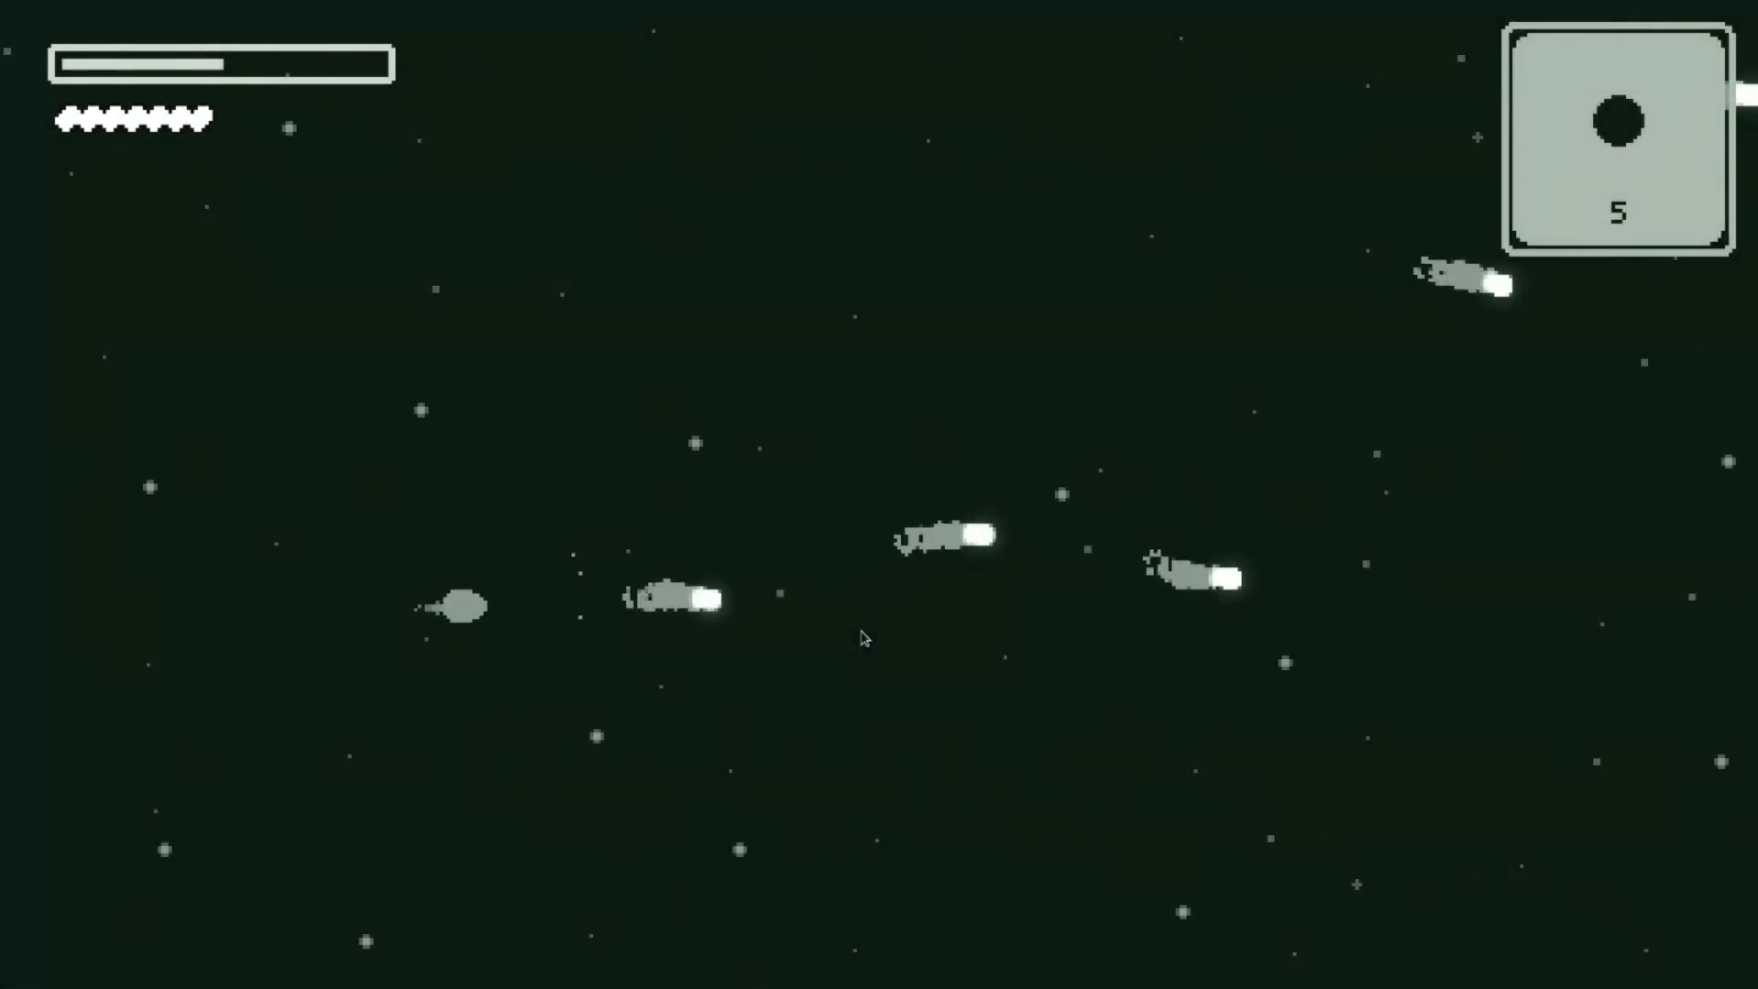